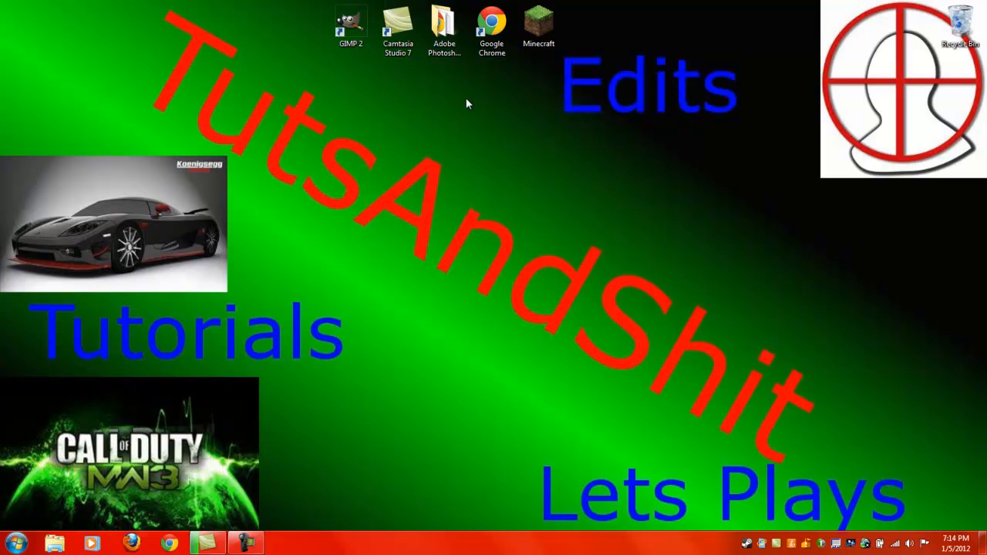
mouse_move(253, 136)
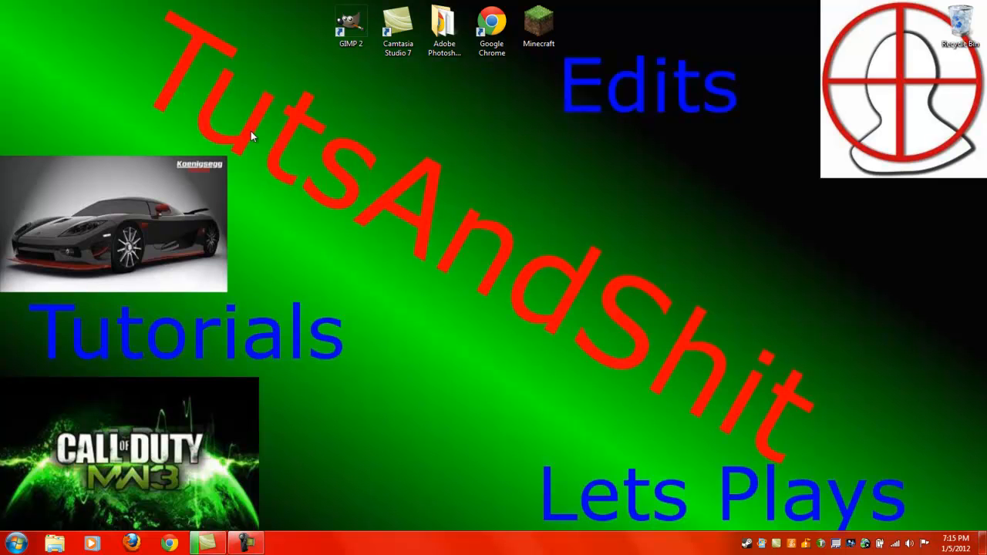
mouse_move(410, 124)
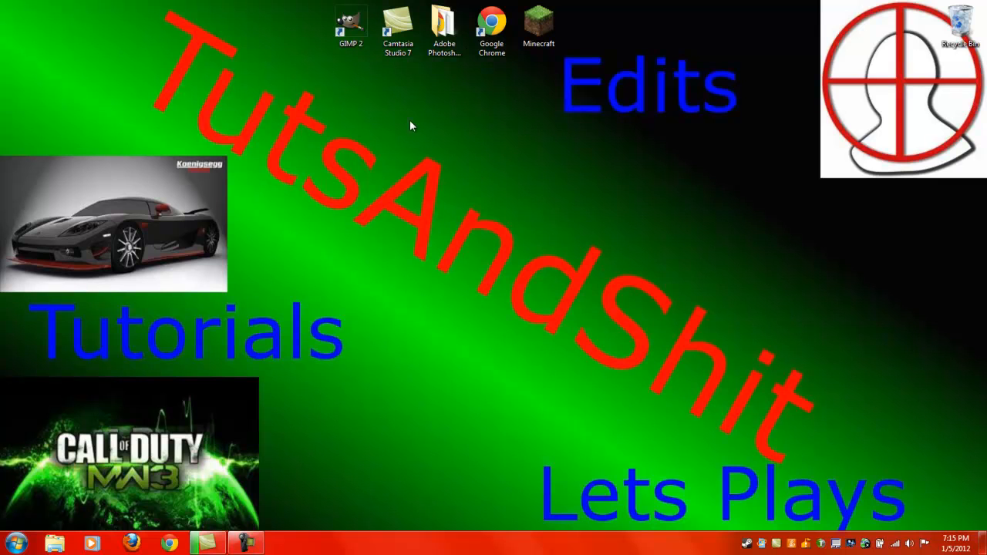
mouse_move(292, 191)
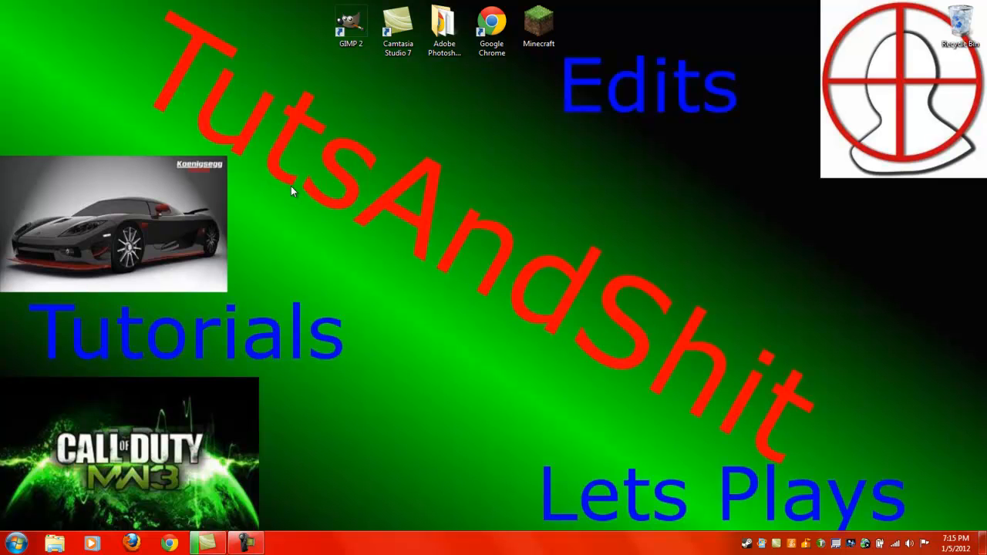
Browse into the Adobe Photoshop CS5 folder and launch Photoshop.exe.
left_click(444, 31)
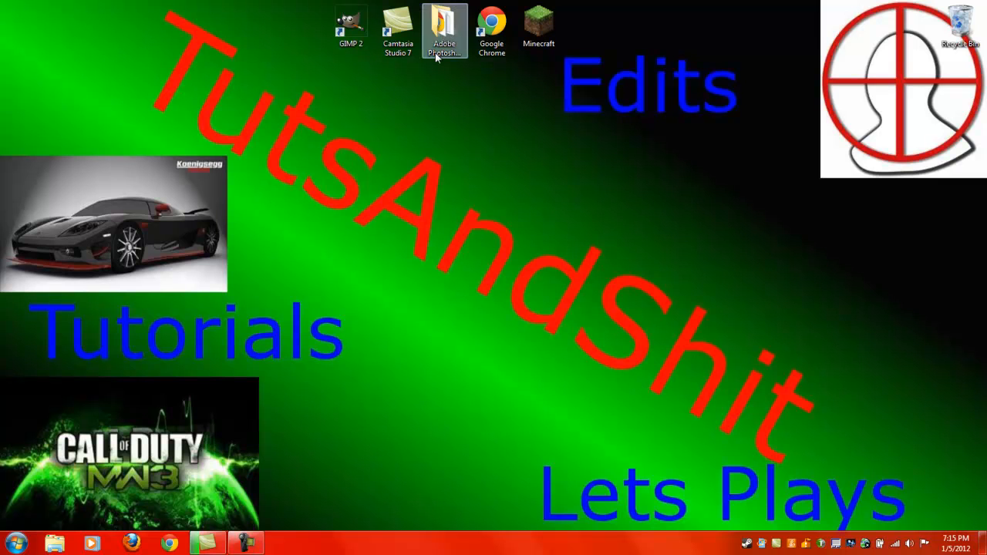
double_click(444, 30)
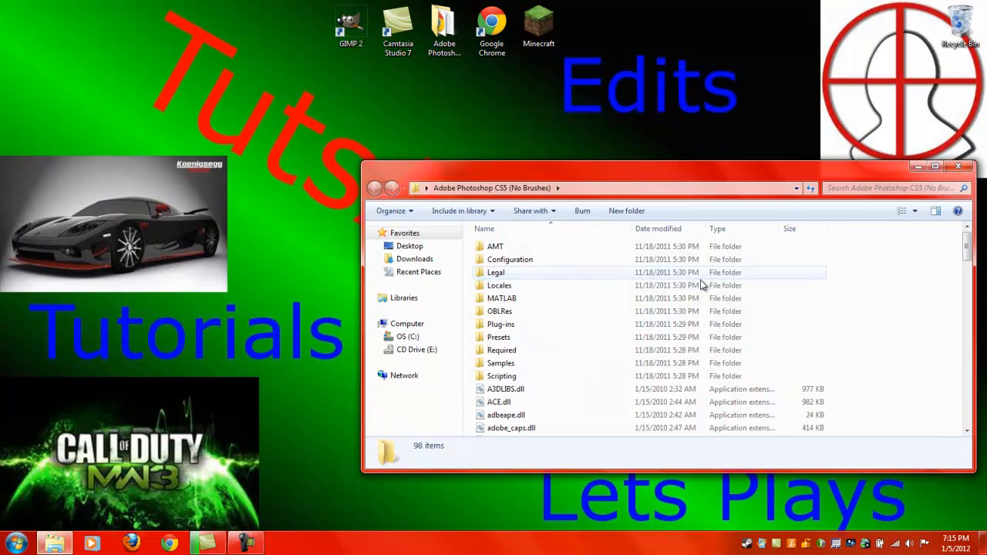
scroll("down", 3)
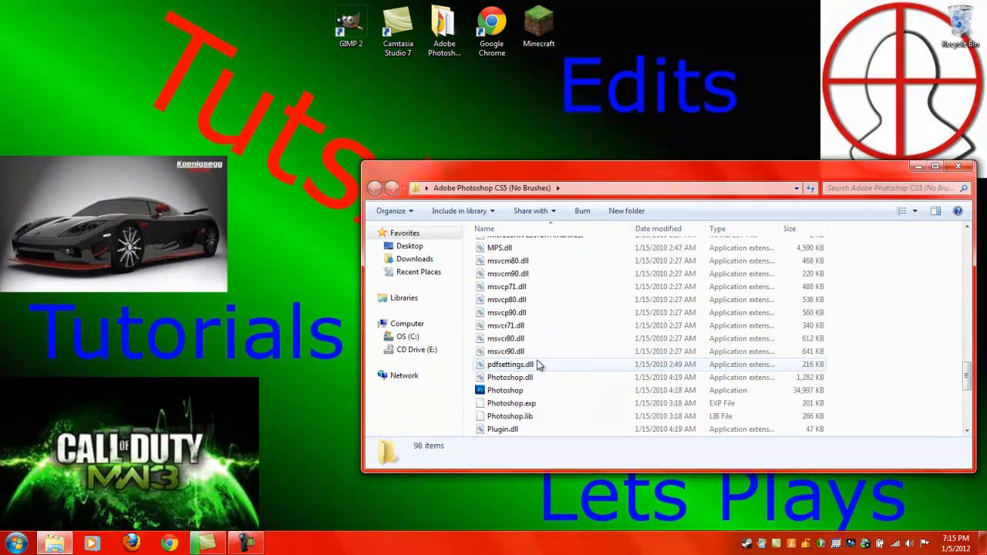
left_click(506, 351)
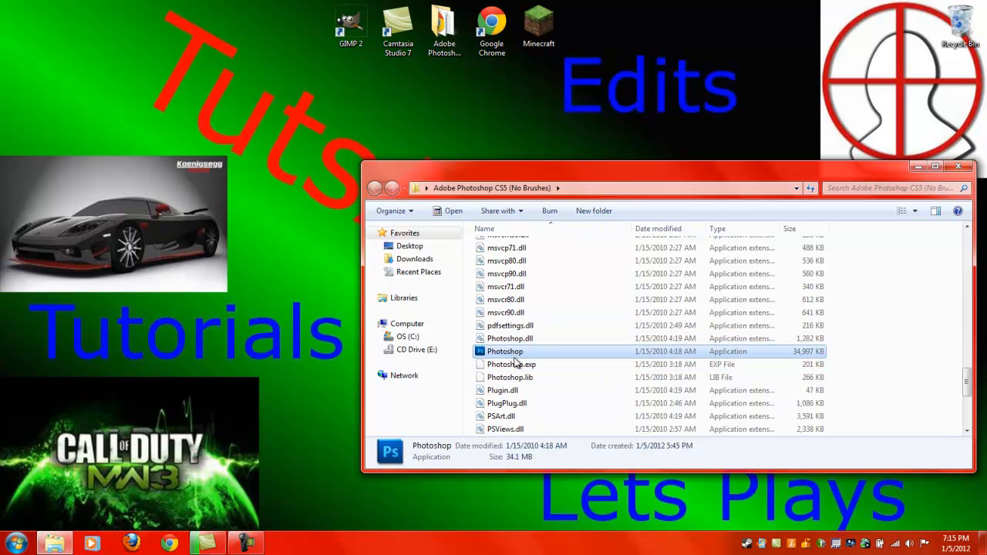
right_click(506, 351)
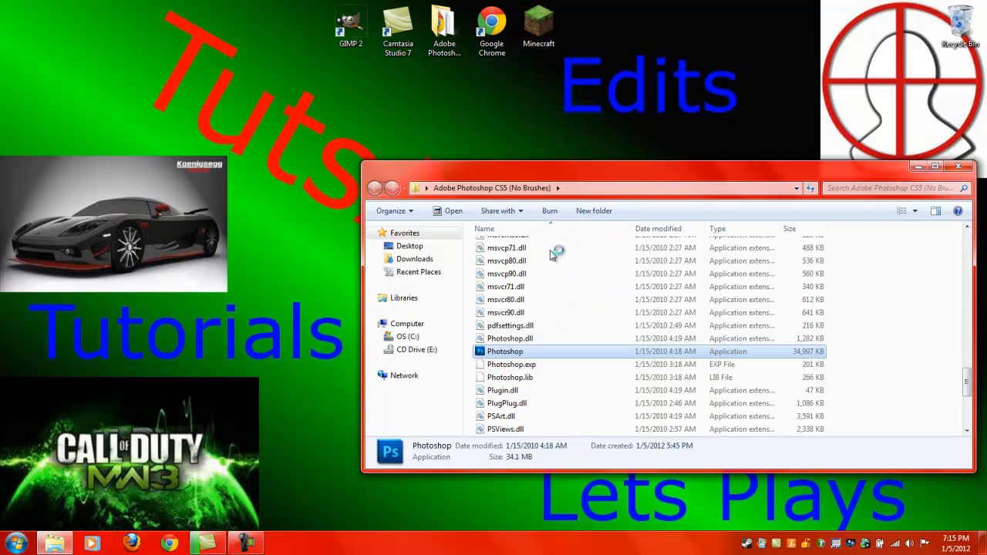
double_click(505, 351)
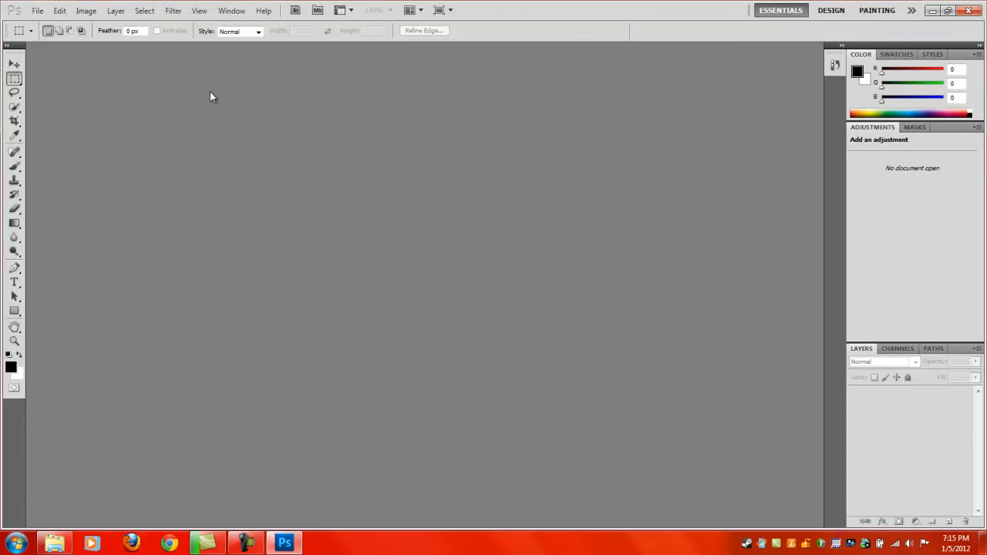
Open the tutsand$hit picture from My Pictures as a document.
left_click(37, 10)
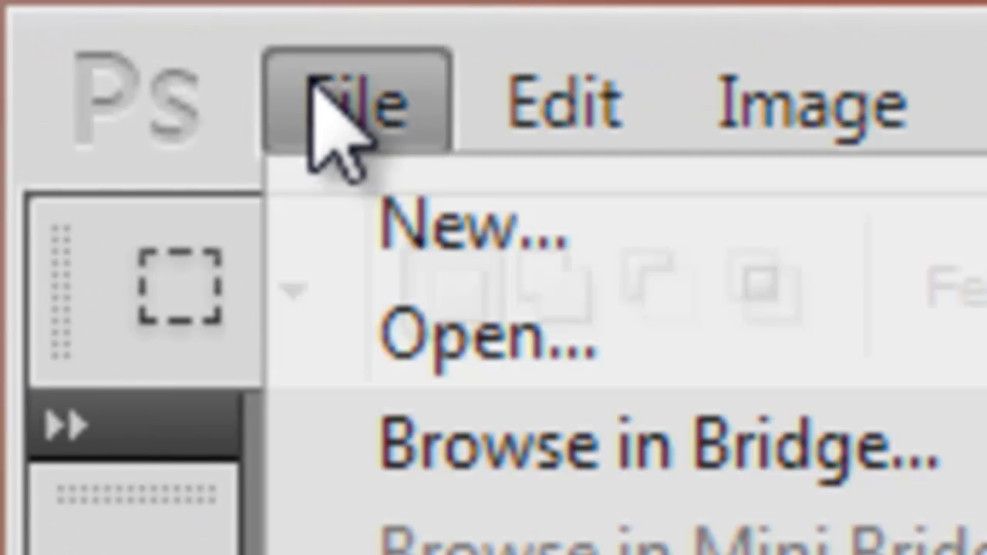
left_click(486, 339)
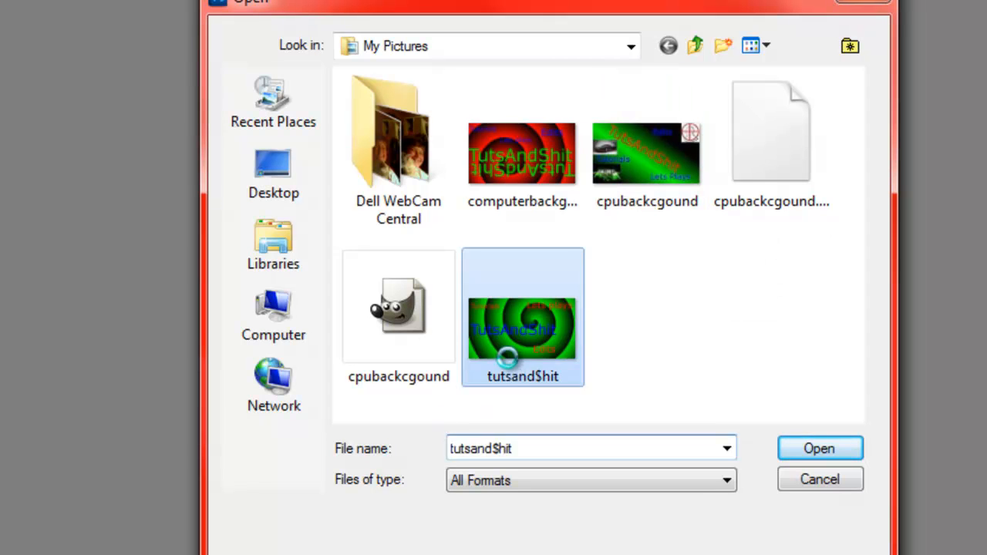
left_click(819, 447)
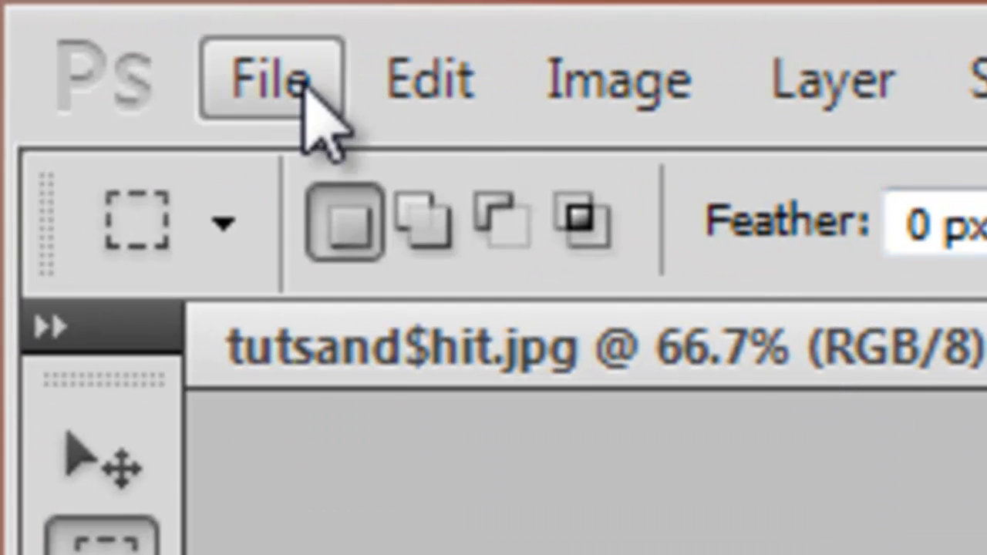
Open the cod mw3 image from Downloads as a second document.
left_click(265, 77)
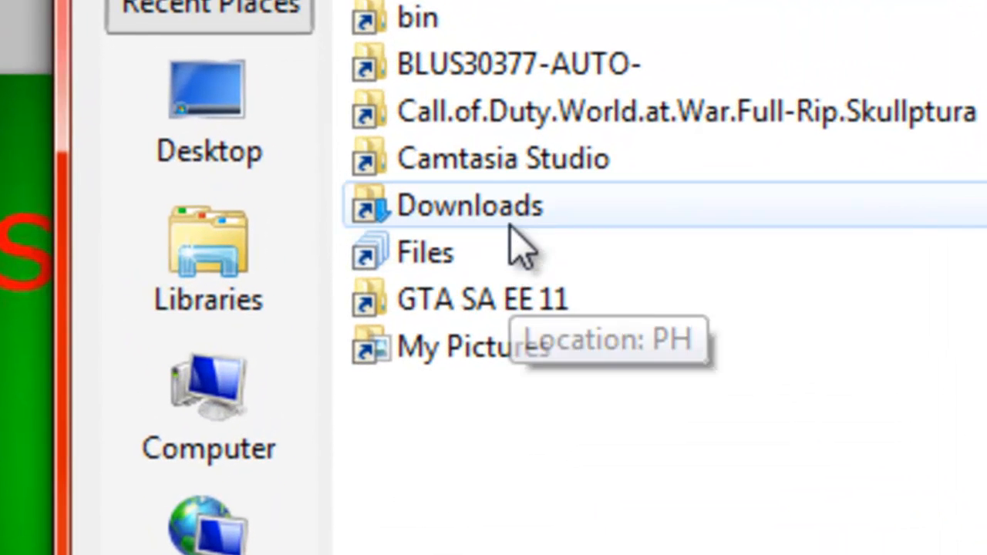
double_click(469, 205)
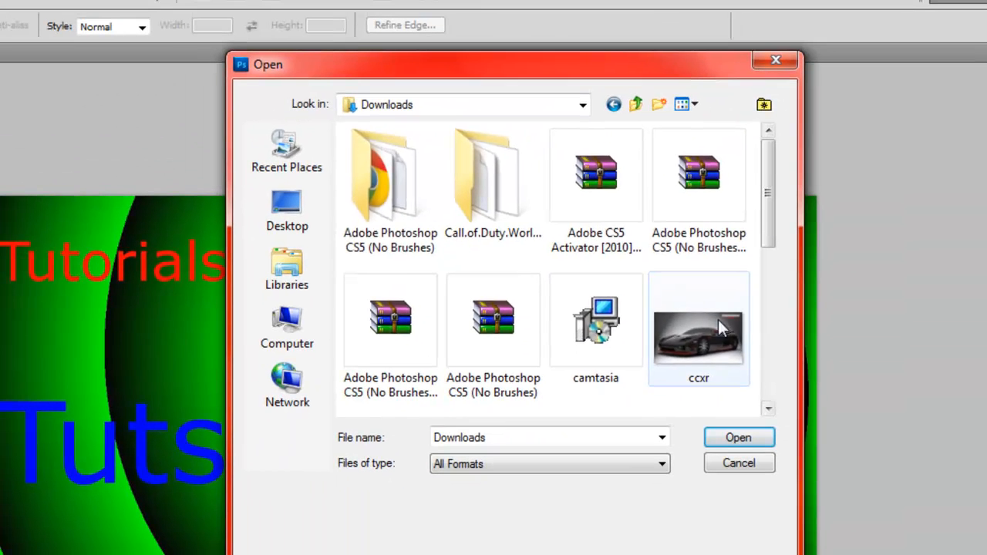
scroll("down", 3)
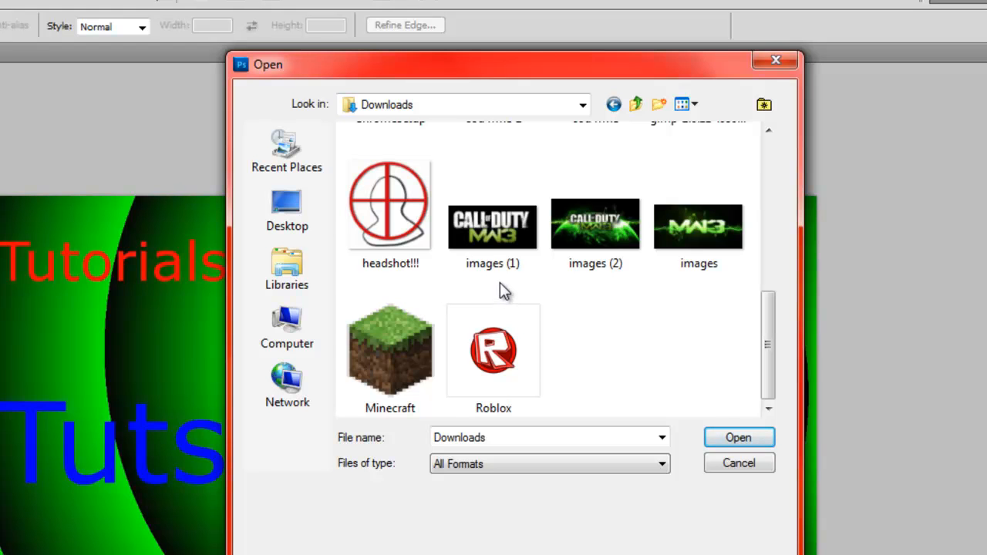
mouse_move(831, 347)
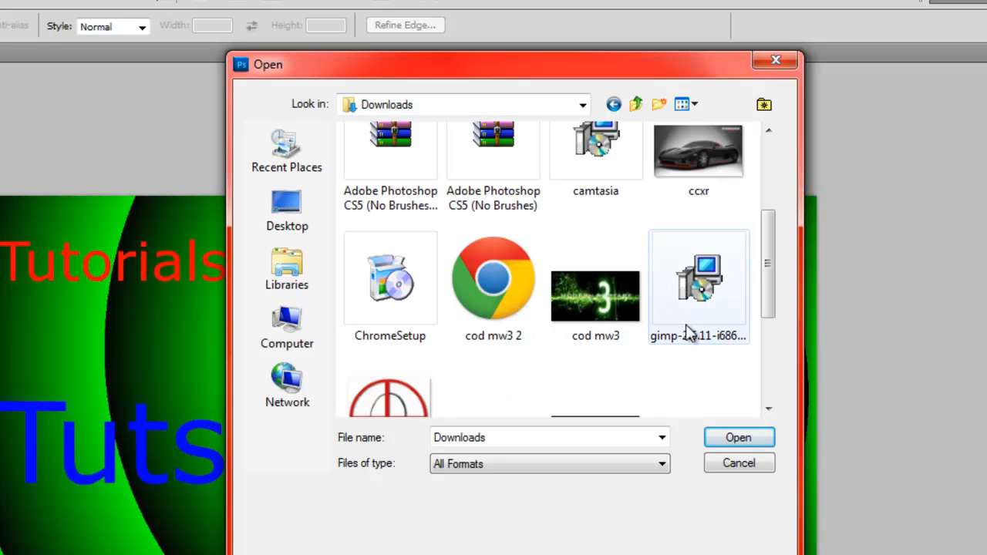
mouse_move(686, 316)
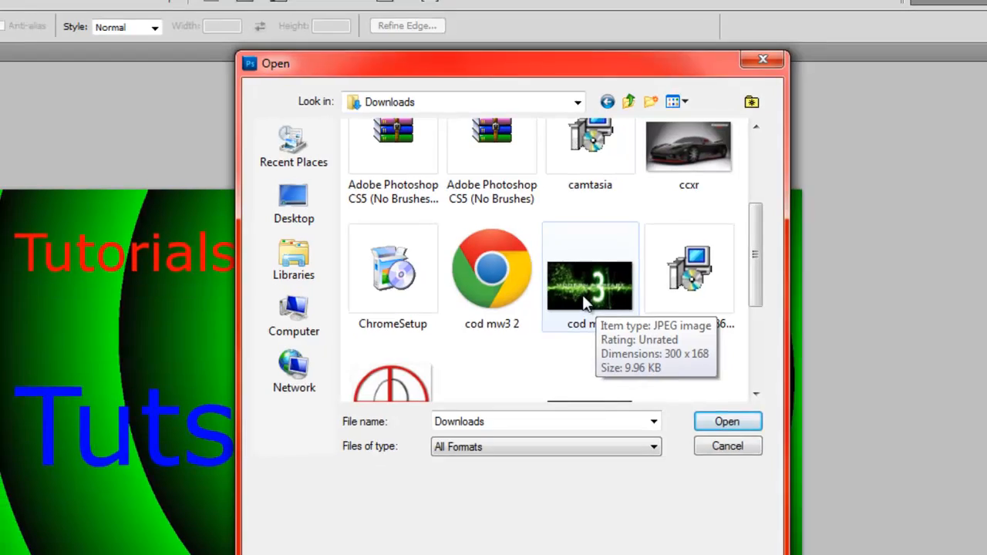
double_click(589, 278)
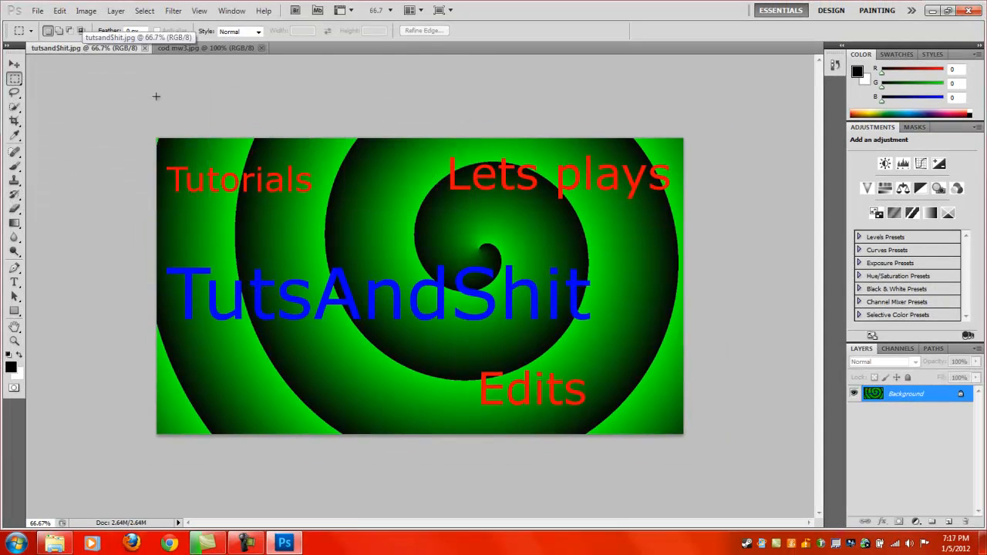
Paste cod mw3 as a new layer and move it to the bottom-left corner.
key("ctrl+v")
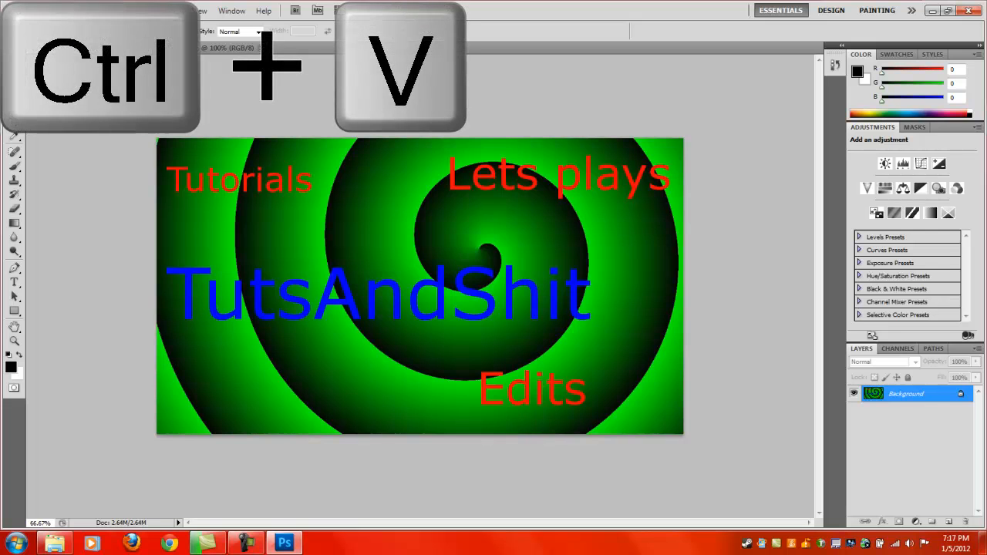
key("ctrl+v")
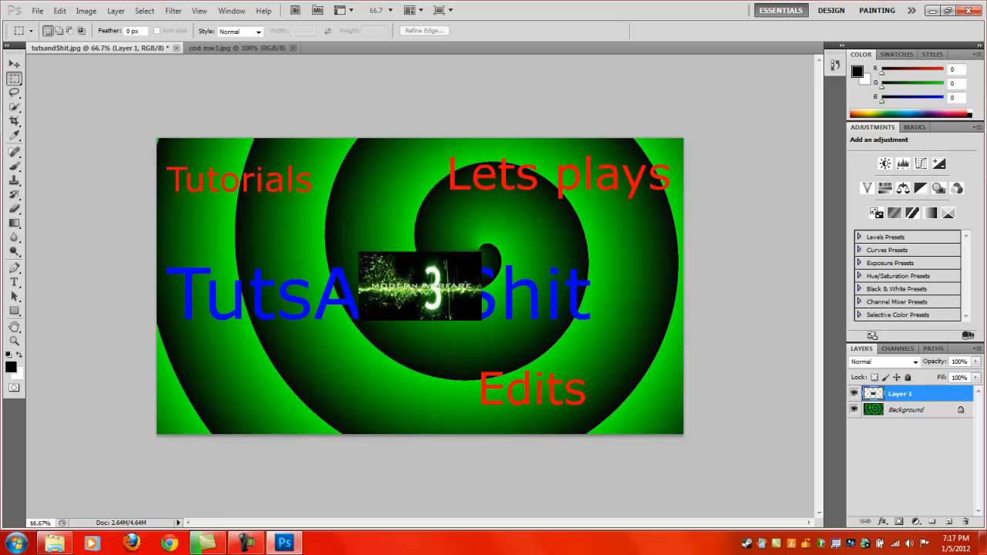
left_click(14, 65)
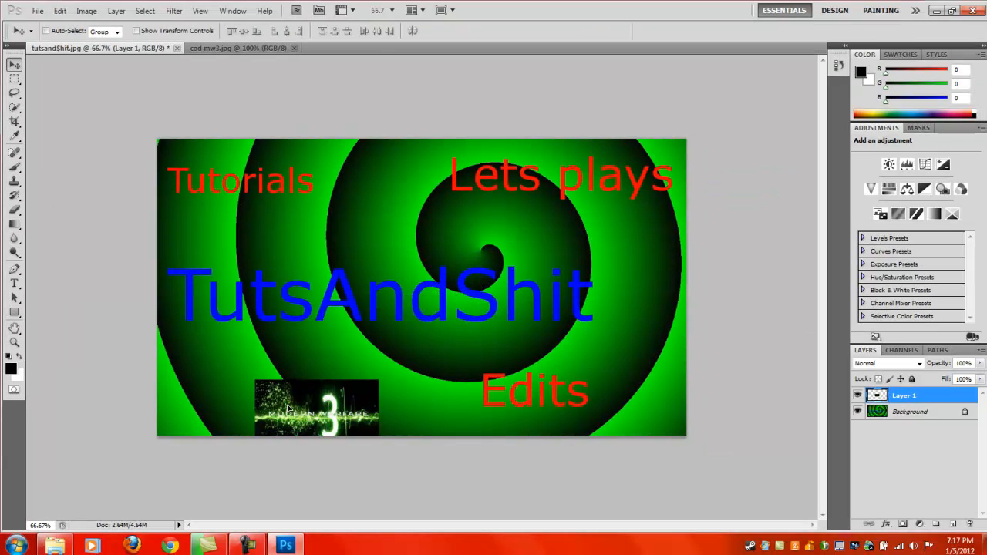
left_click_drag(316, 407, 219, 401)
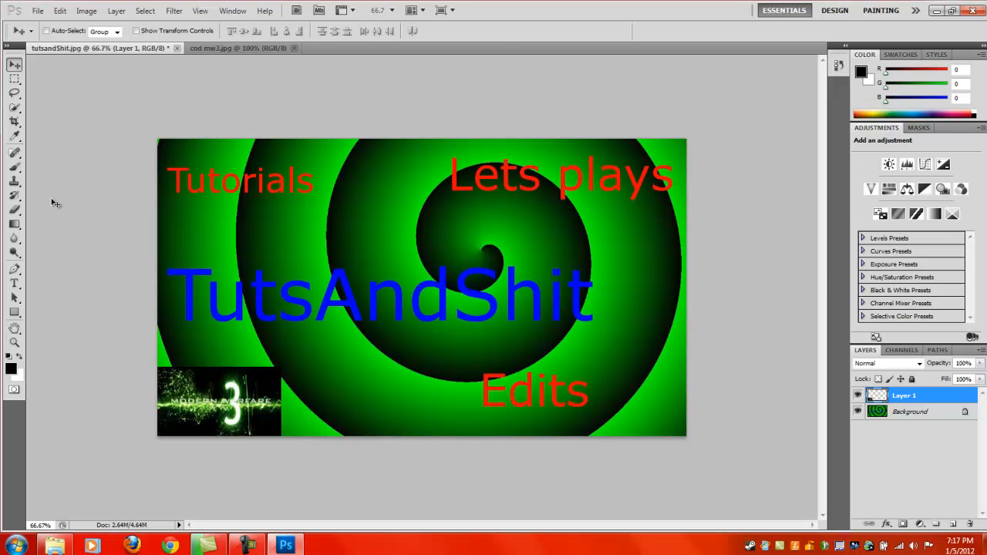
Free-transform the cod mw3 layer briefly, leave it at original size, and start opening another file.
key("ctrl+t")
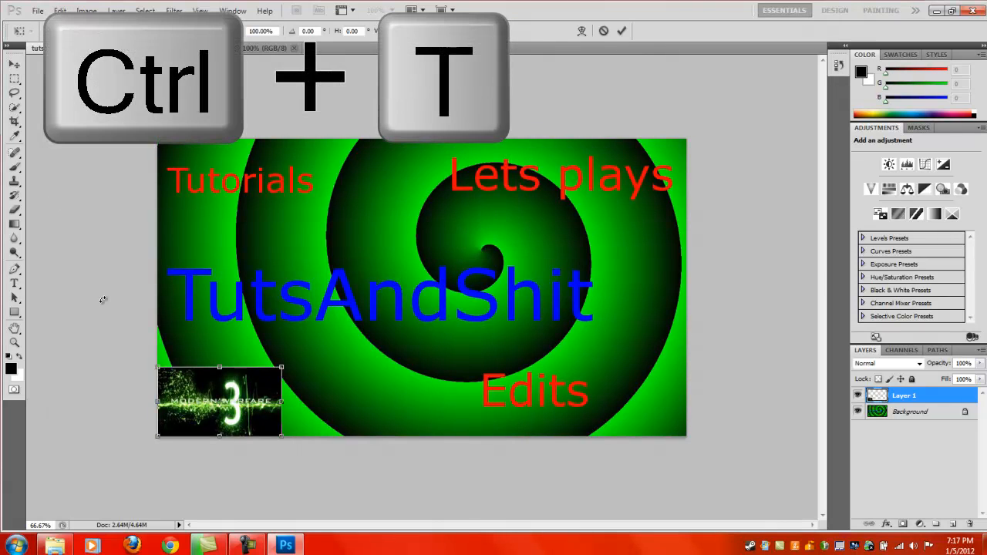
key("ctrl+t")
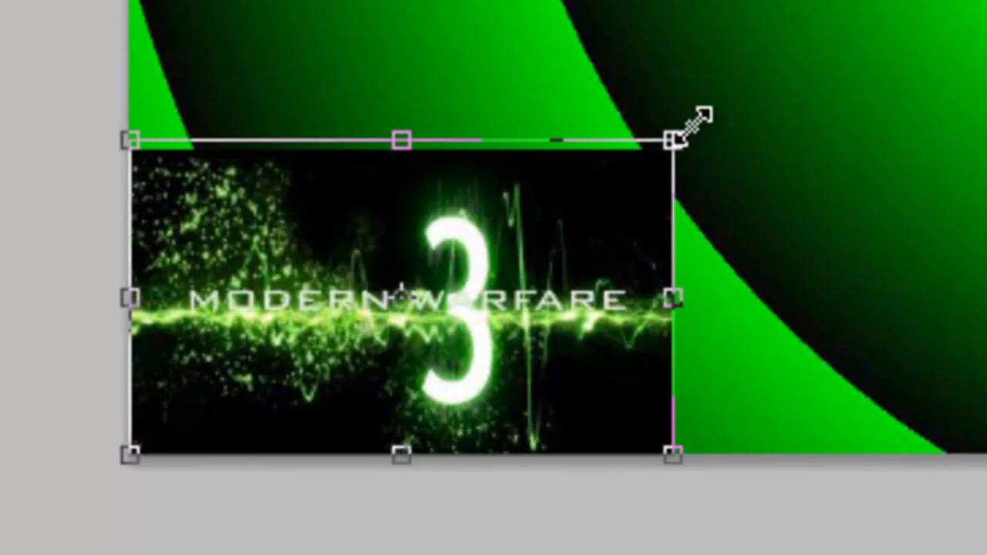
left_click_drag(675, 142, 825, 67)
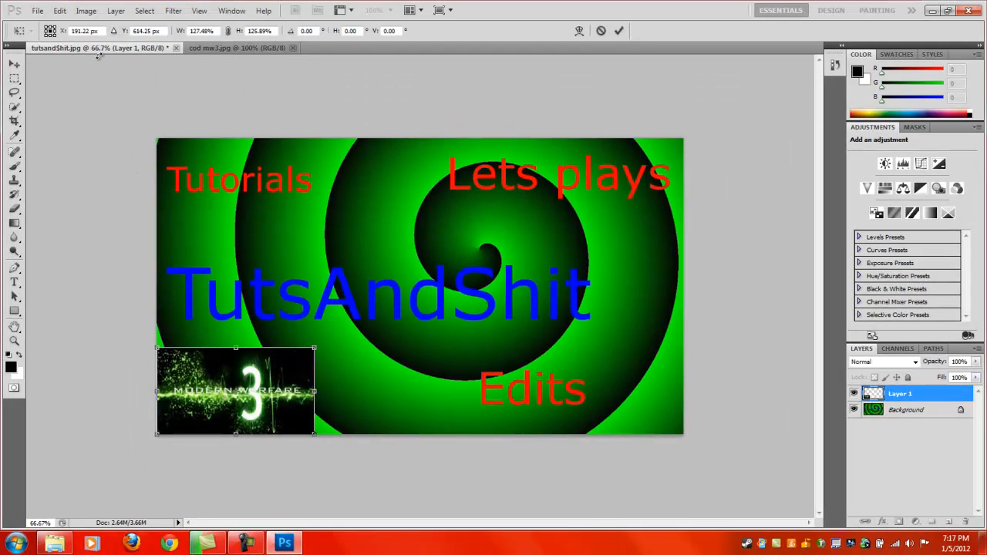
left_click(231, 48)
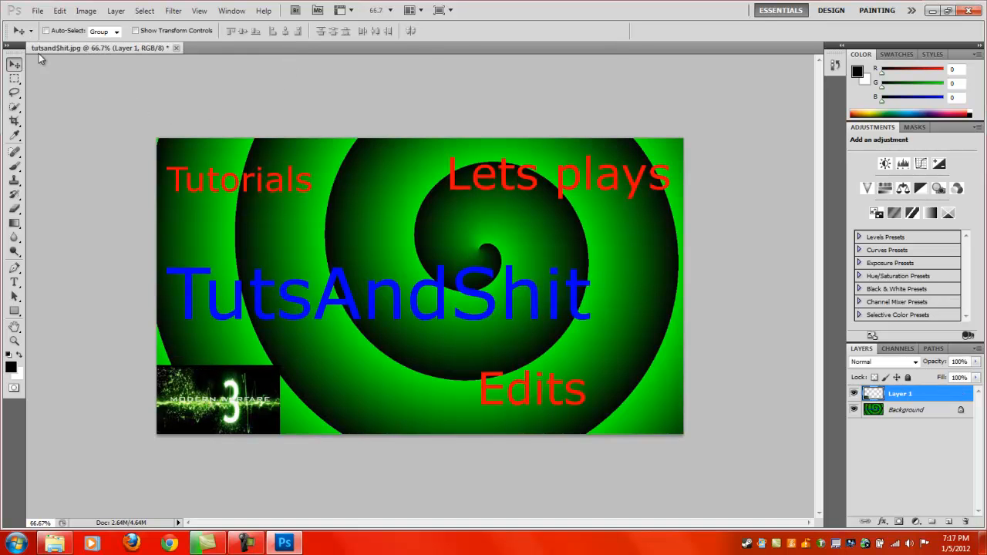
left_click(37, 9)
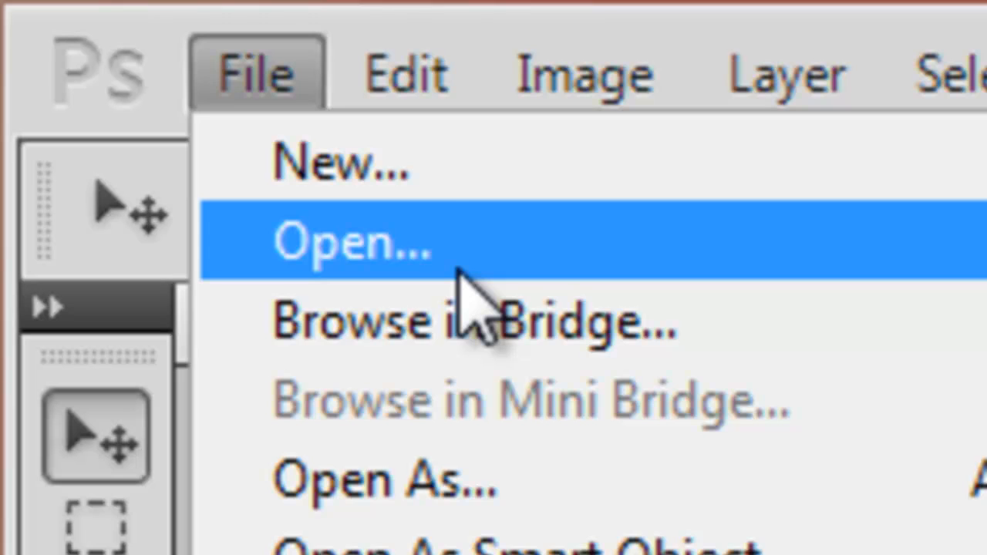
Open the red crosshair headshot image from Downloads and copy the whole picture.
left_click(352, 244)
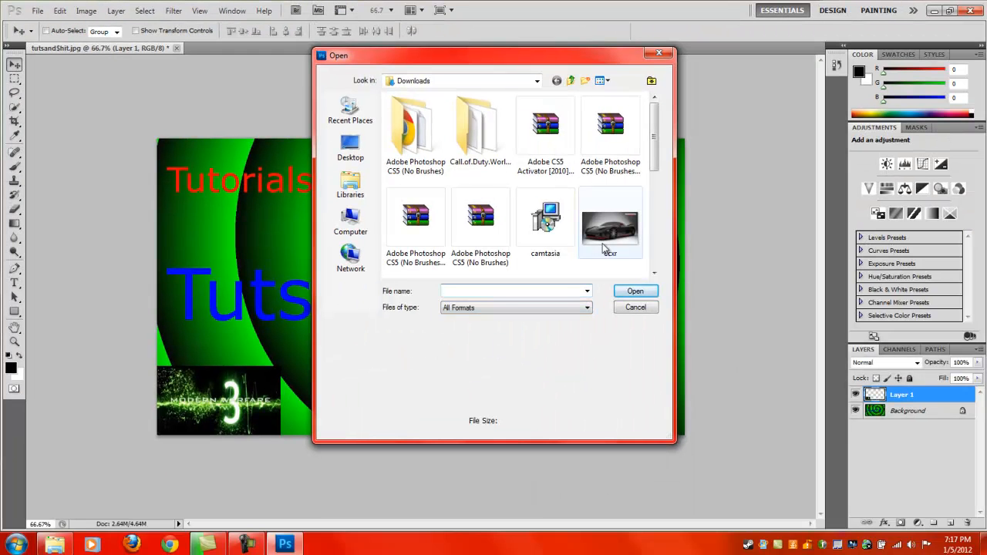
scroll("down", 3)
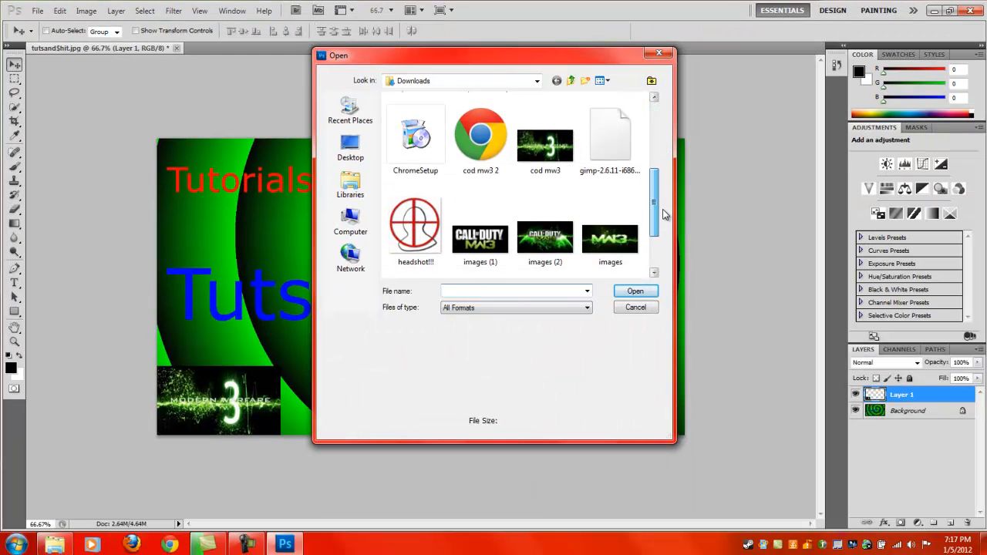
double_click(415, 223)
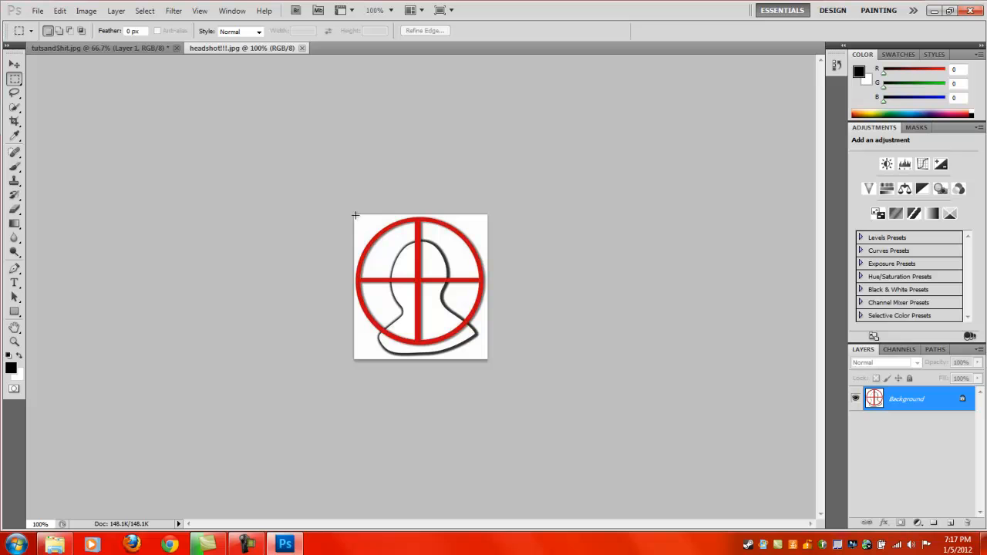
left_click_drag(355, 216, 370, 271)
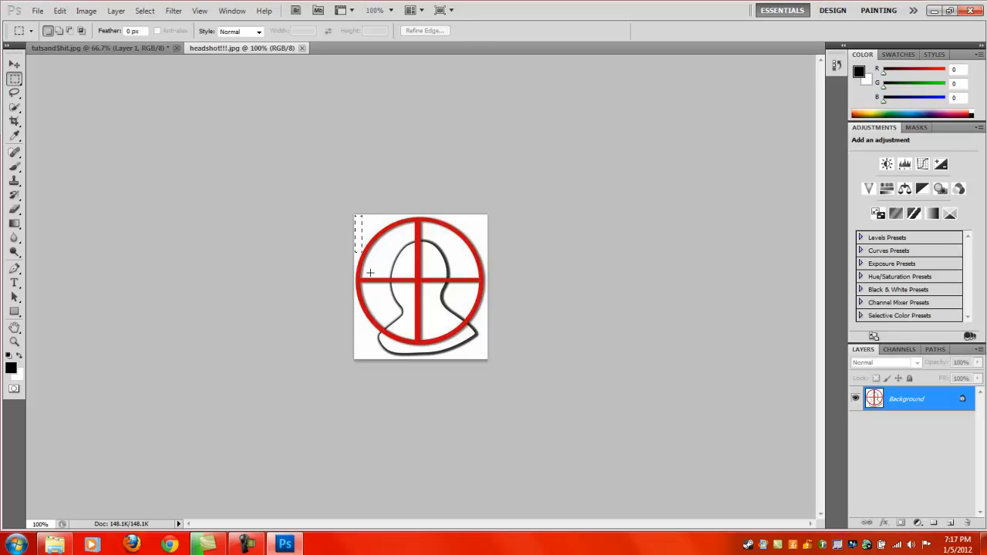
key("ctrl+c")
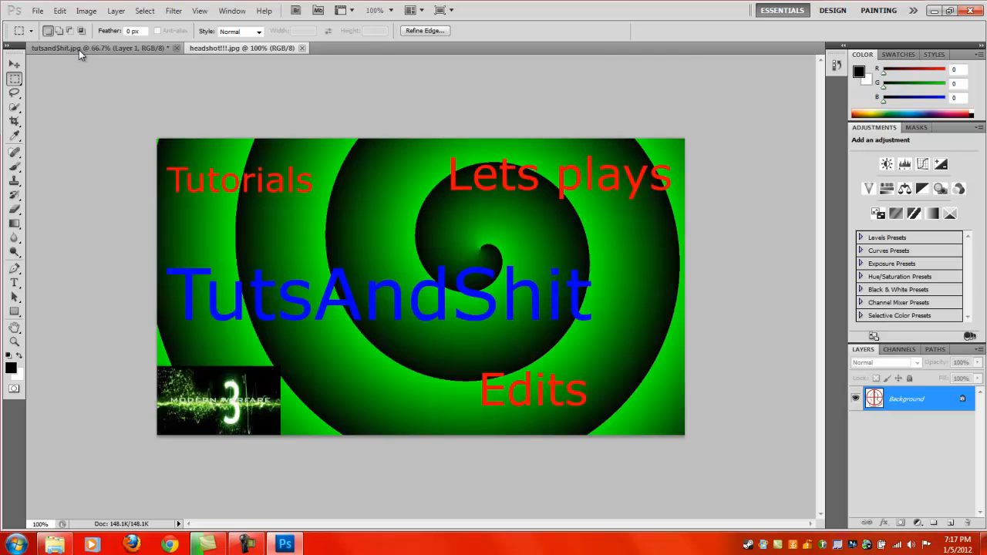
Paste the crosshair, move it to the top between Tutorials and Lets plays, and enlarge it.
key("ctrl+v")
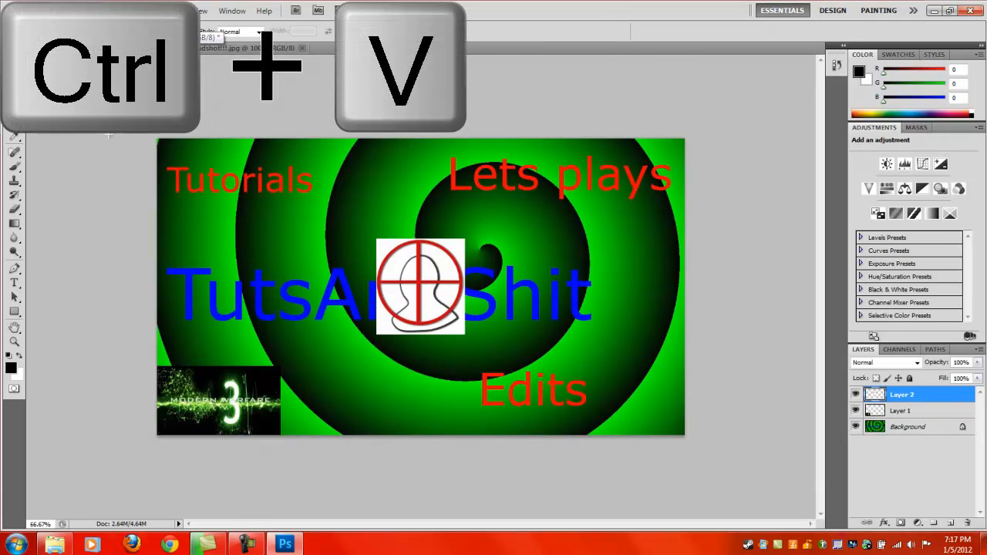
key("ctrl+v")
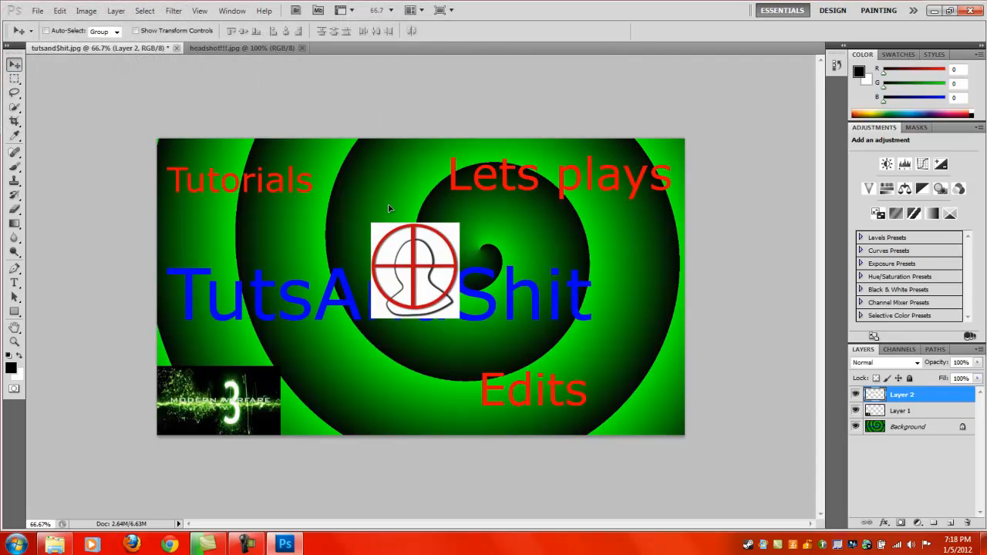
left_click_drag(417, 270, 378, 201)
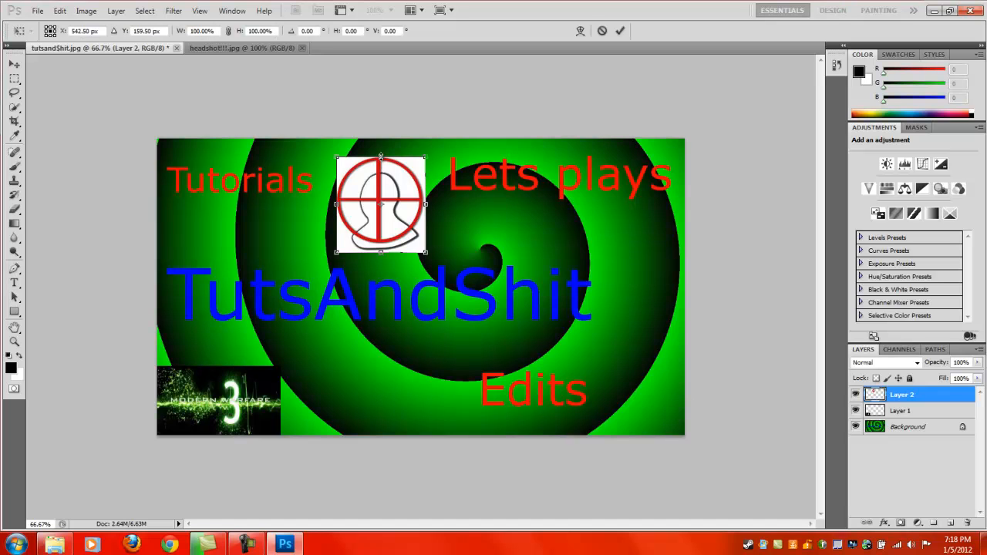
left_click_drag(379, 154, 379, 138)
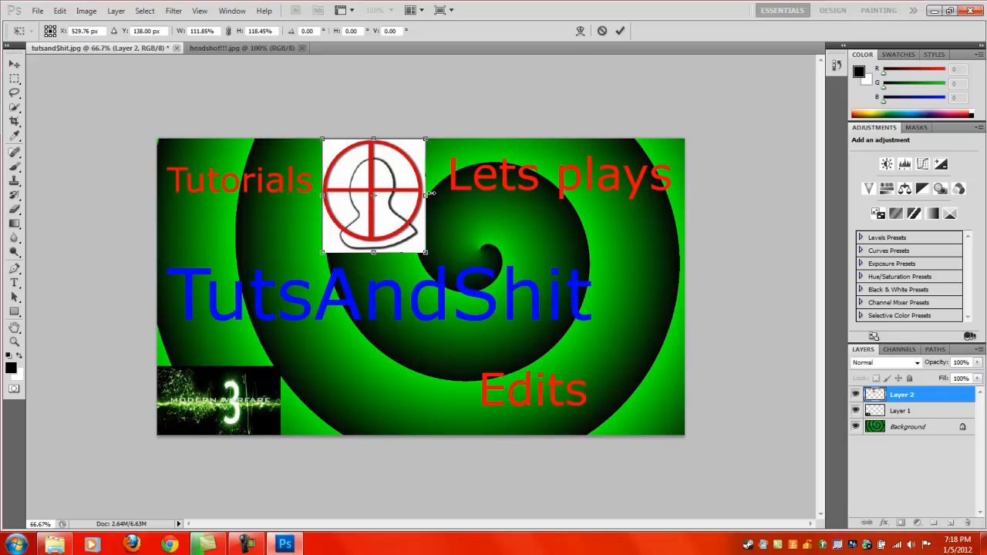
left_click_drag(426, 195, 441, 195)
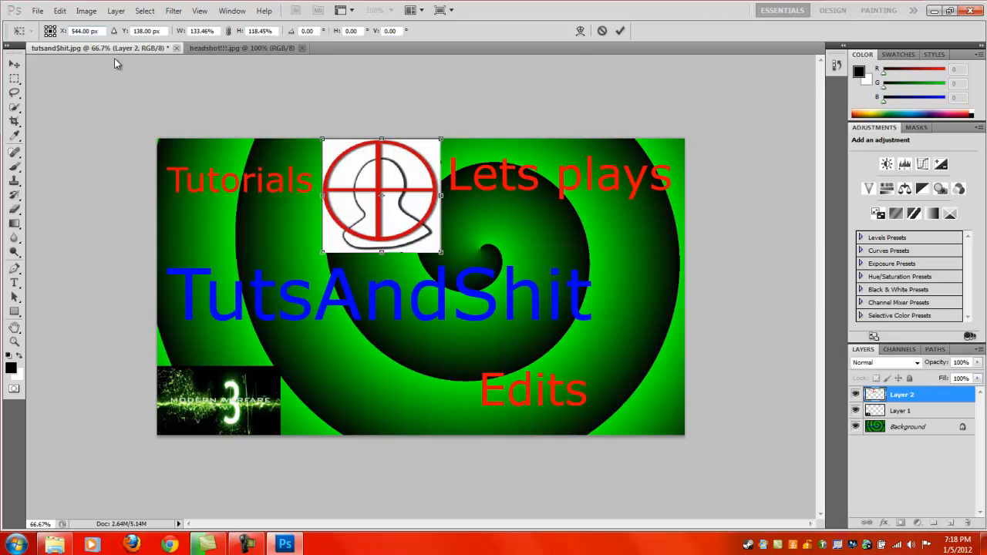
Start Save As, applying the crosshair transformation first.
left_click(37, 9)
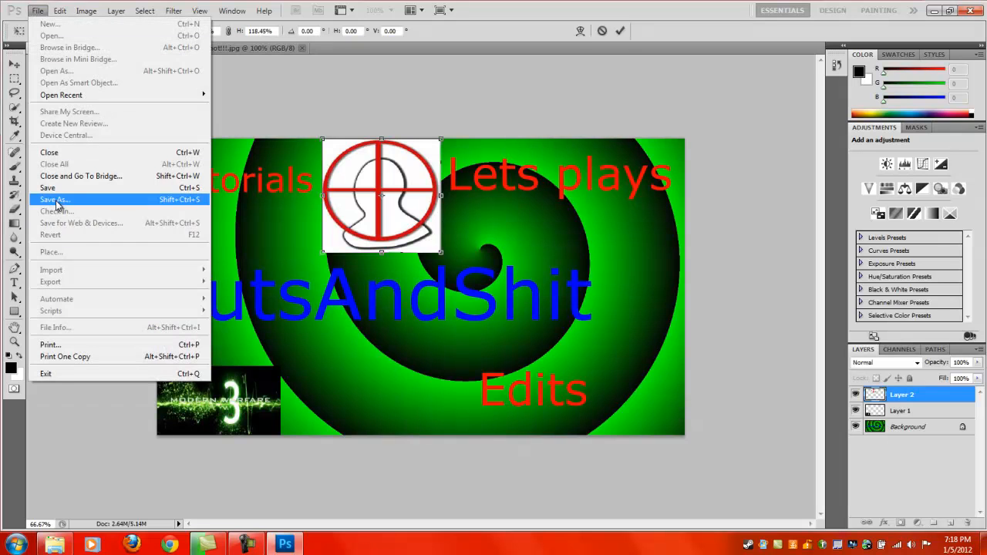
left_click(54, 199)
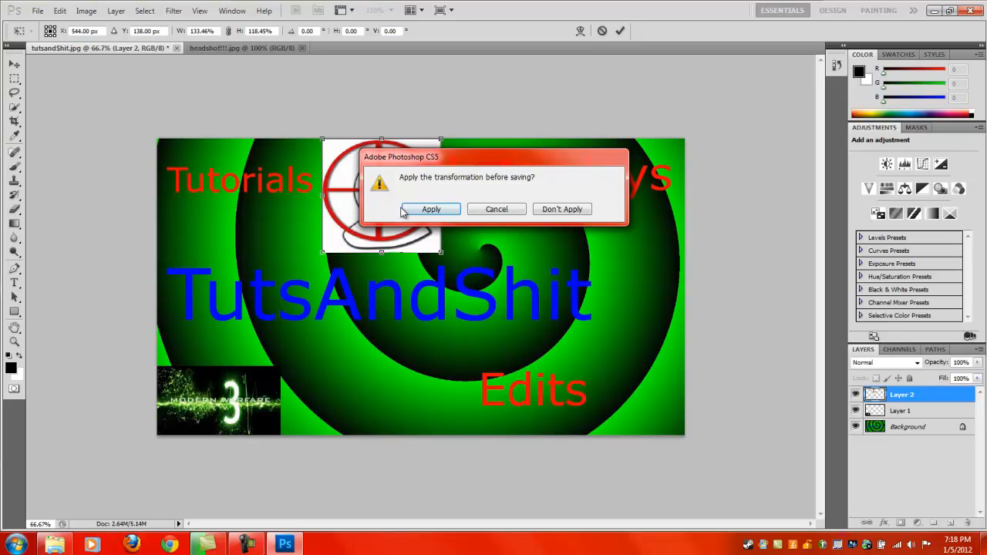
mouse_move(496, 210)
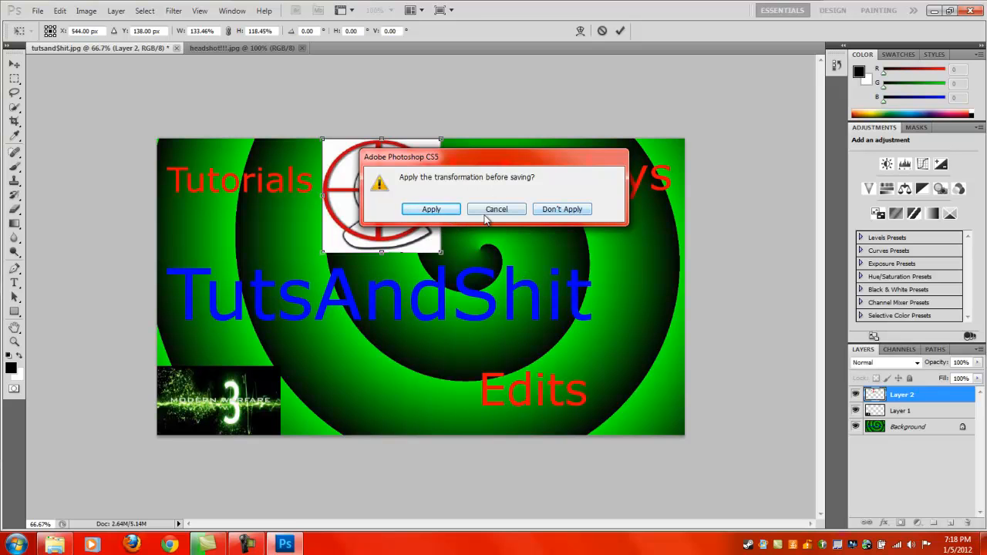
left_click(432, 210)
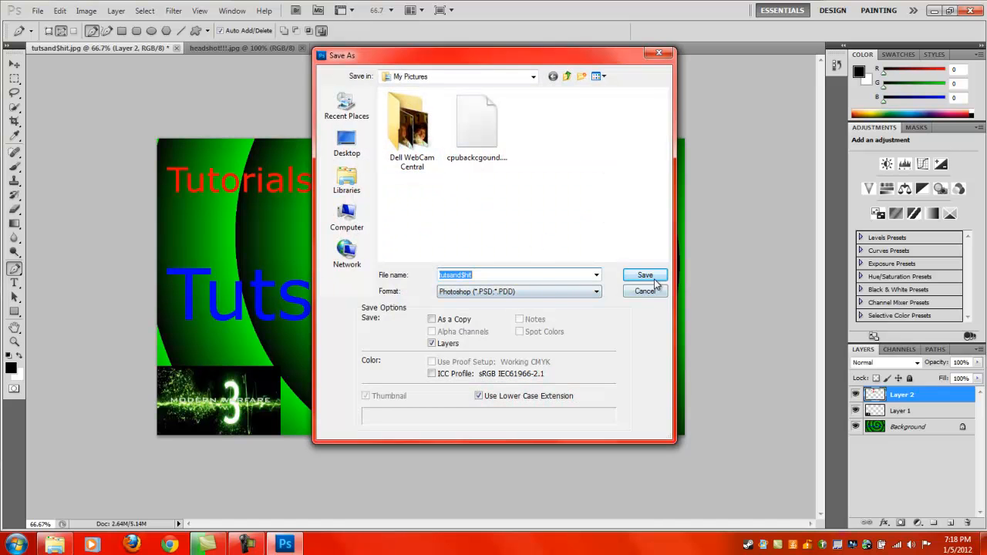
left_click(644, 275)
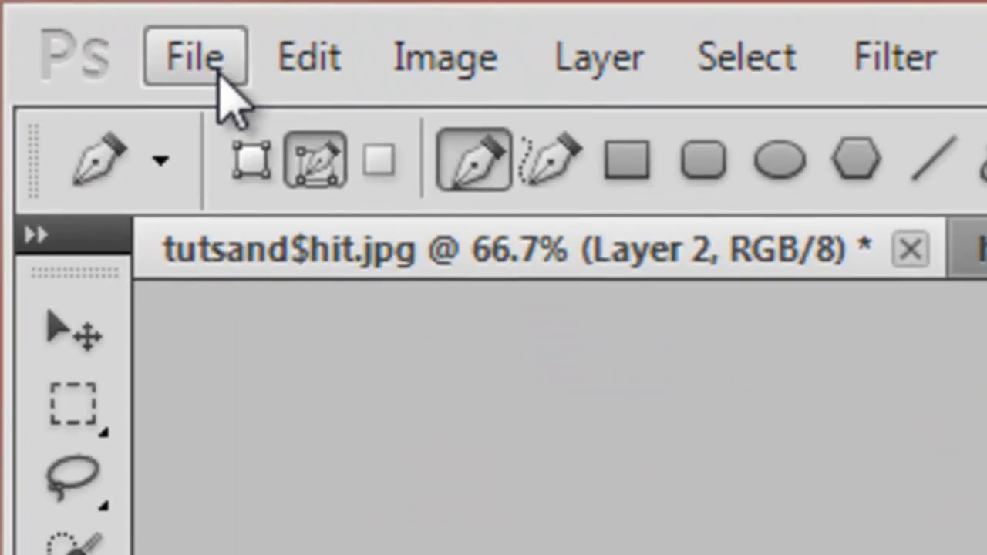
left_click(191, 56)
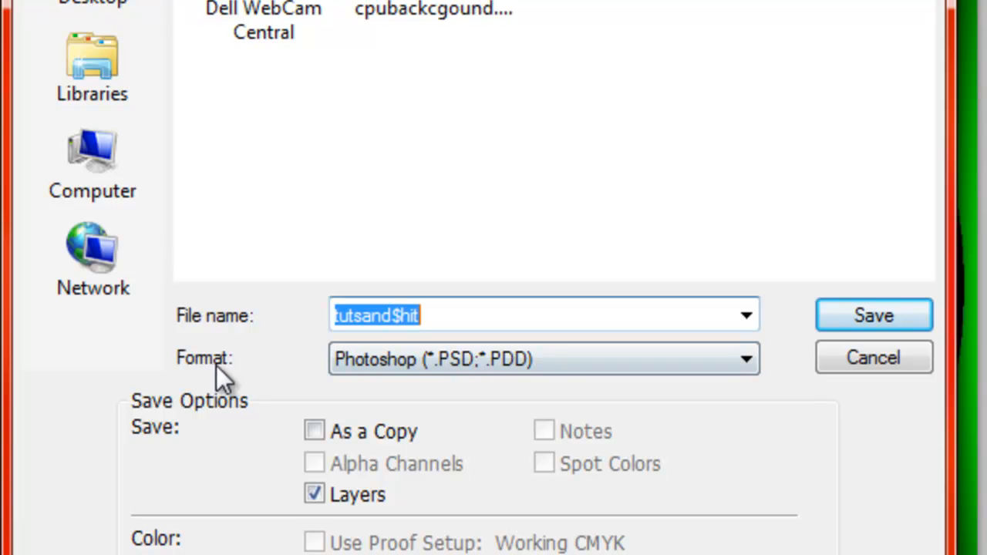
Save as JPEG, replacing the existing tutsand$hit.jpg file.
left_click(543, 357)
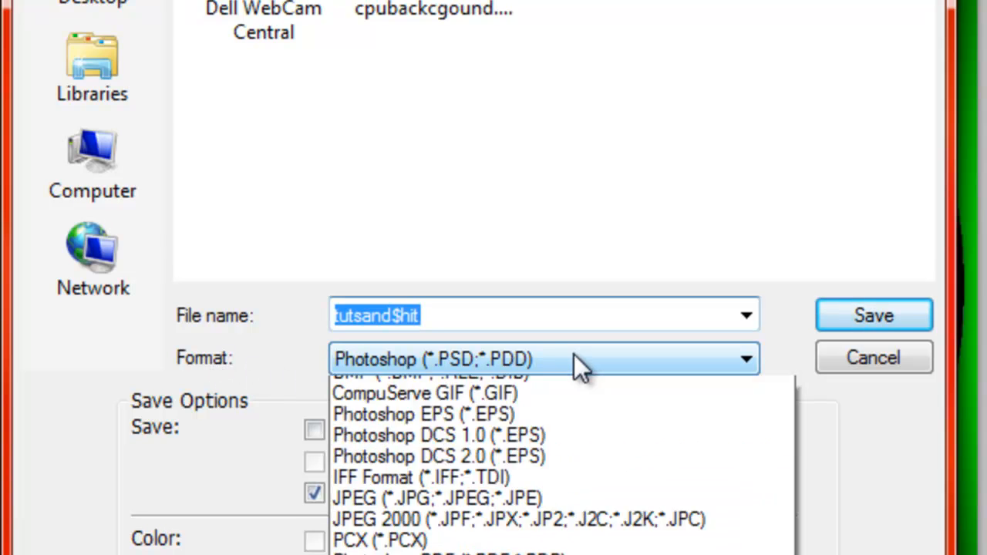
mouse_move(518, 518)
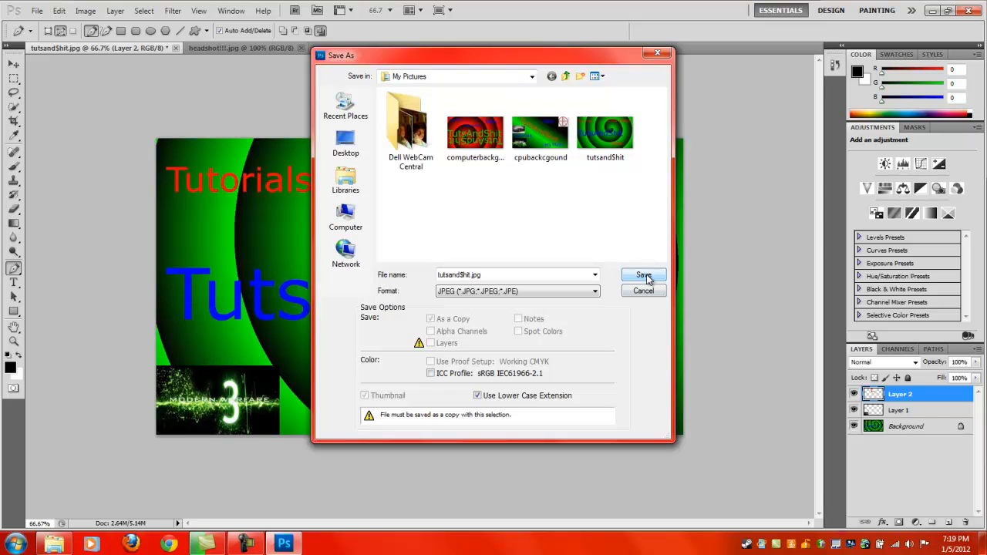
left_click(643, 274)
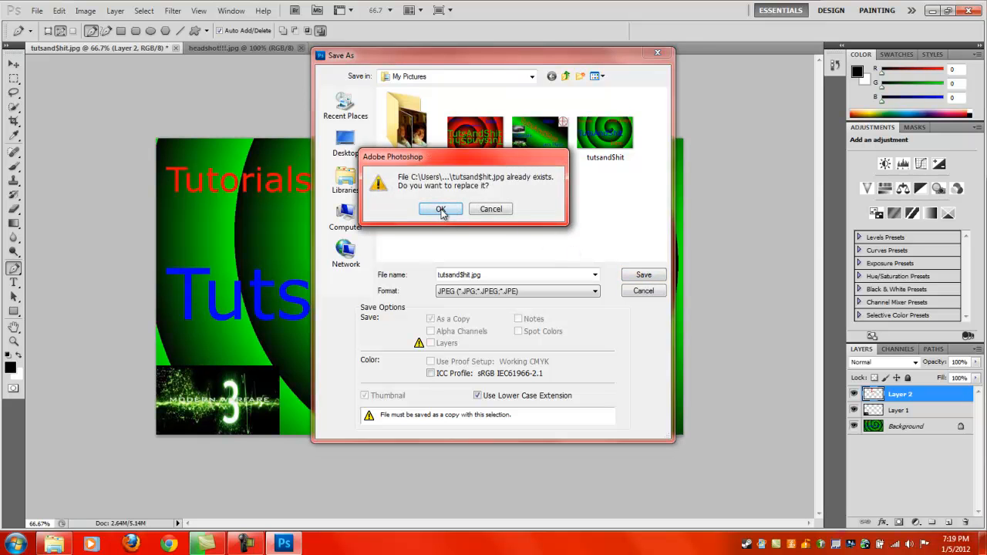
left_click(441, 210)
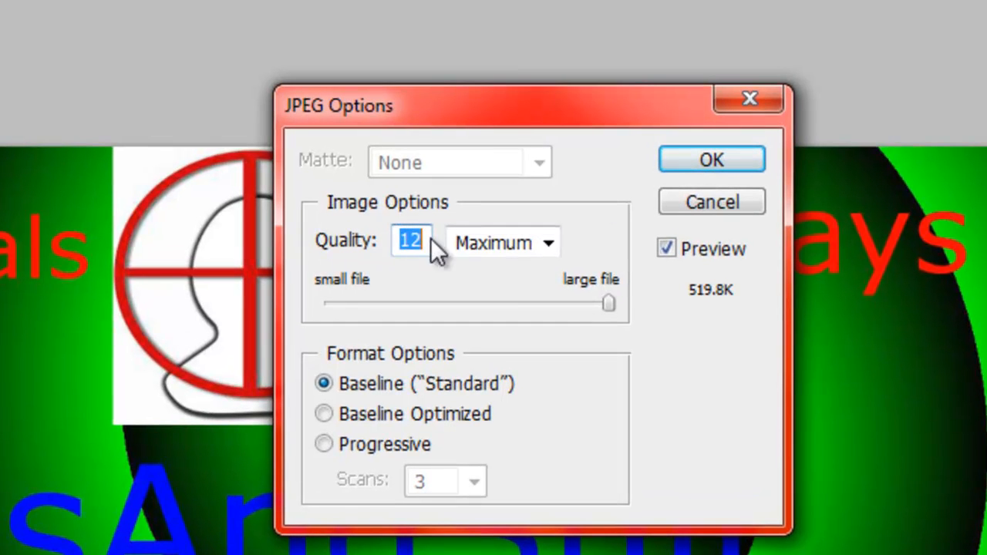
mouse_move(410, 241)
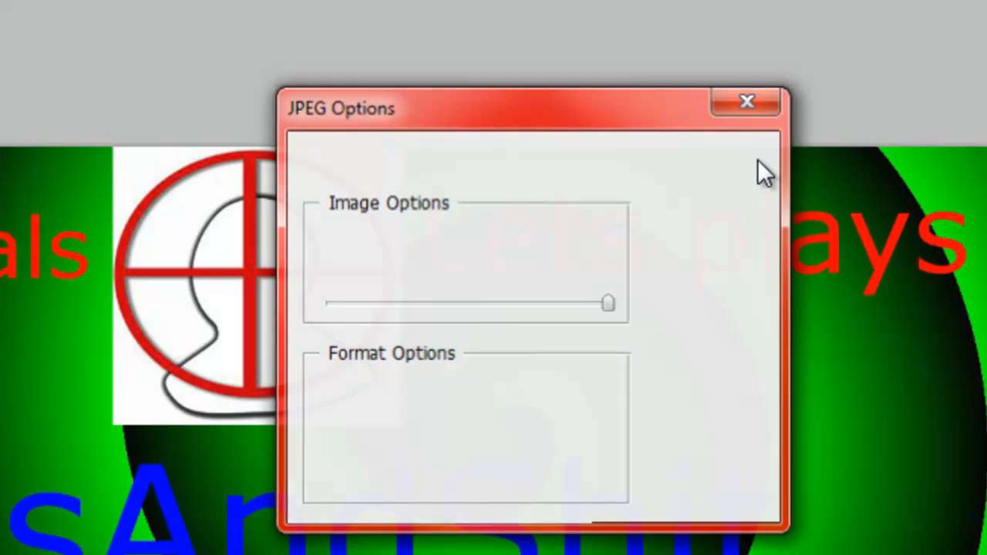
Quit Photoshop, agreeing to save changes and choosing a save format.
left_click(746, 102)
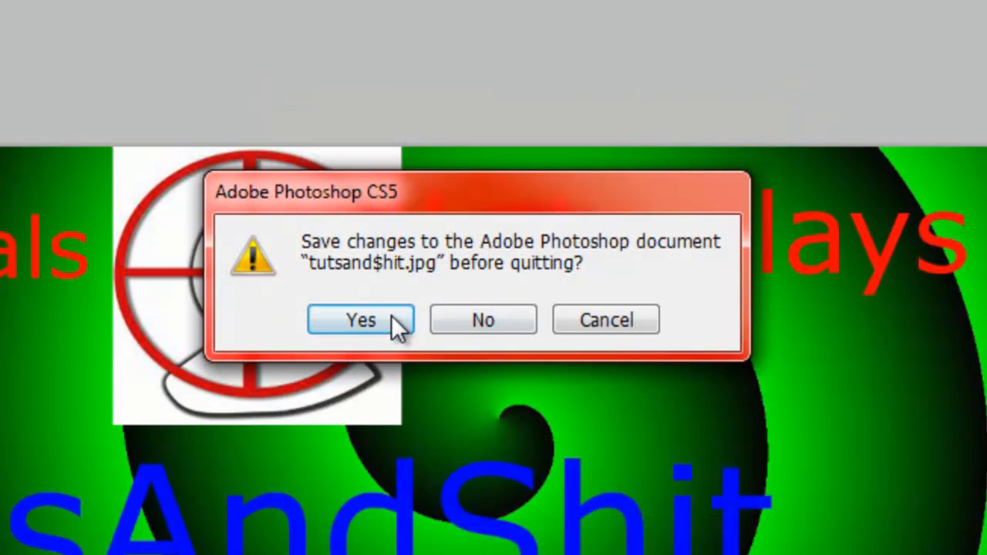
left_click(361, 319)
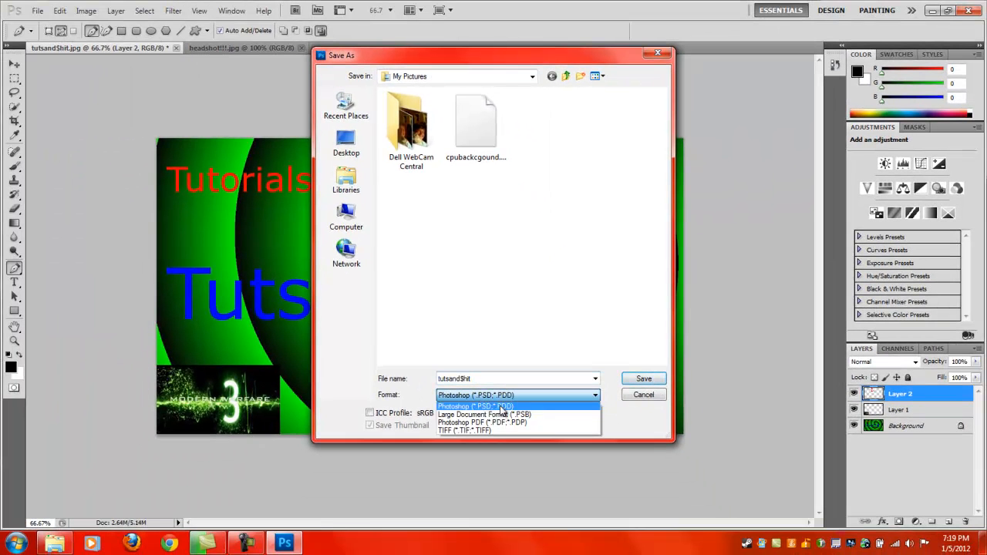
mouse_move(555, 422)
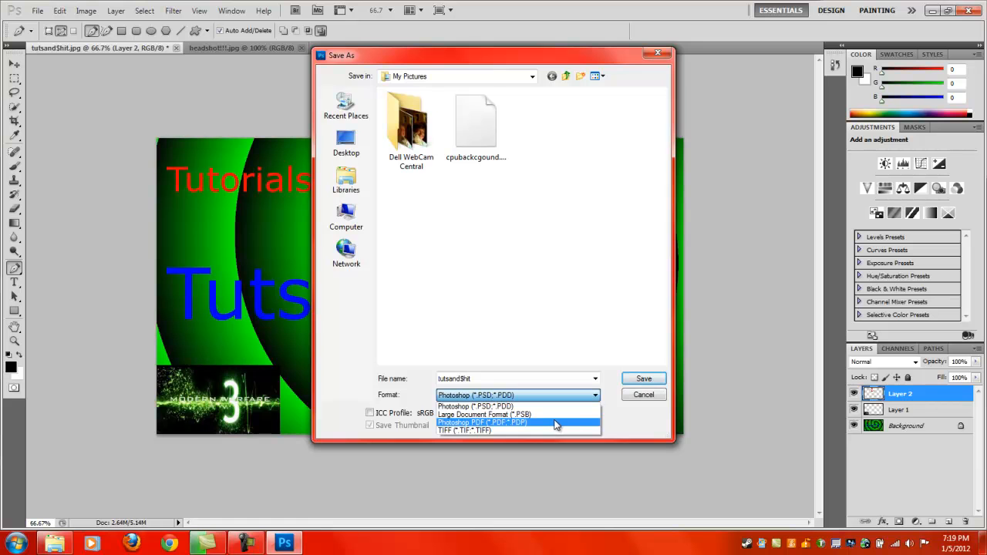
left_click(475, 395)
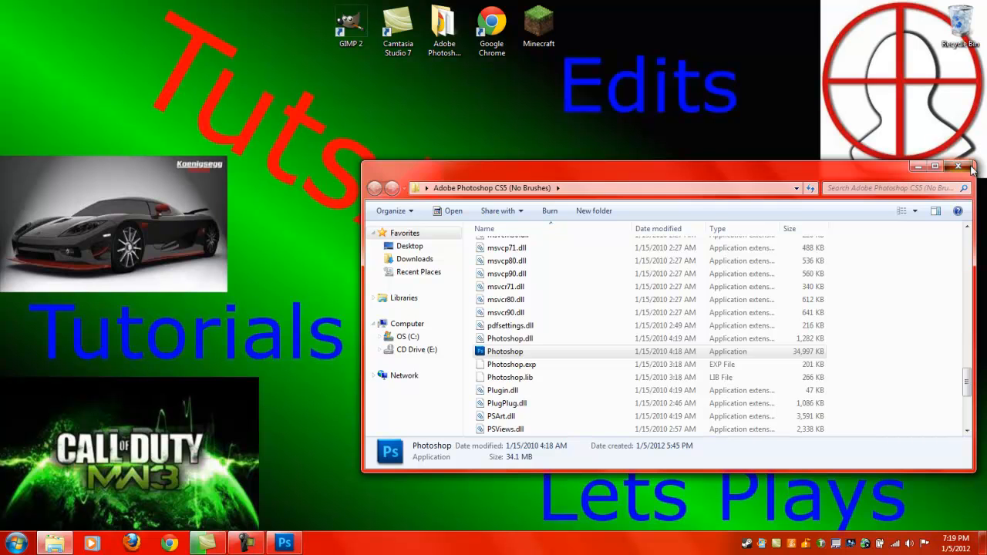
Search 'tuts', view the banner in Photo Viewer, set it as desktop background, then close the viewer.
left_click(15, 542)
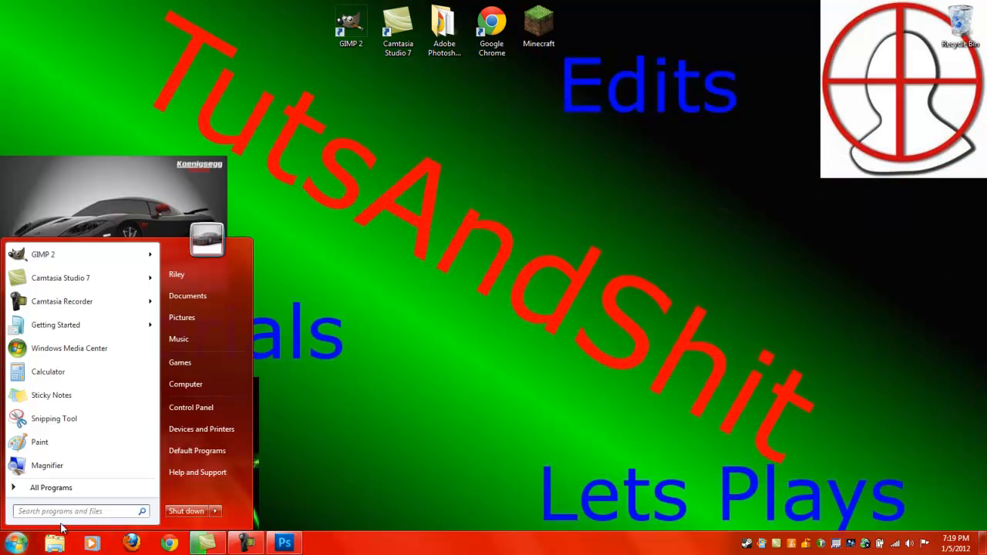
type("tuts")
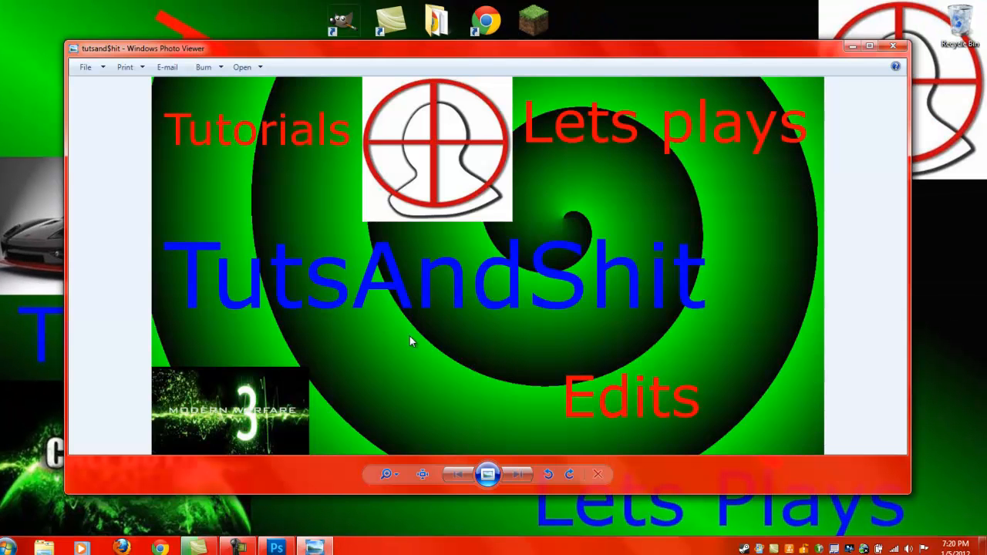
mouse_move(440, 307)
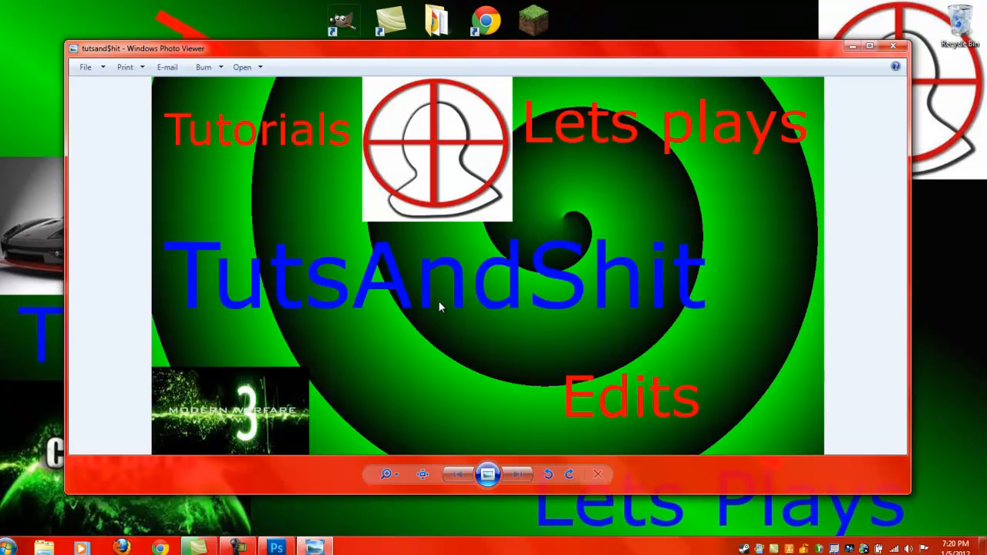
right_click(439, 307)
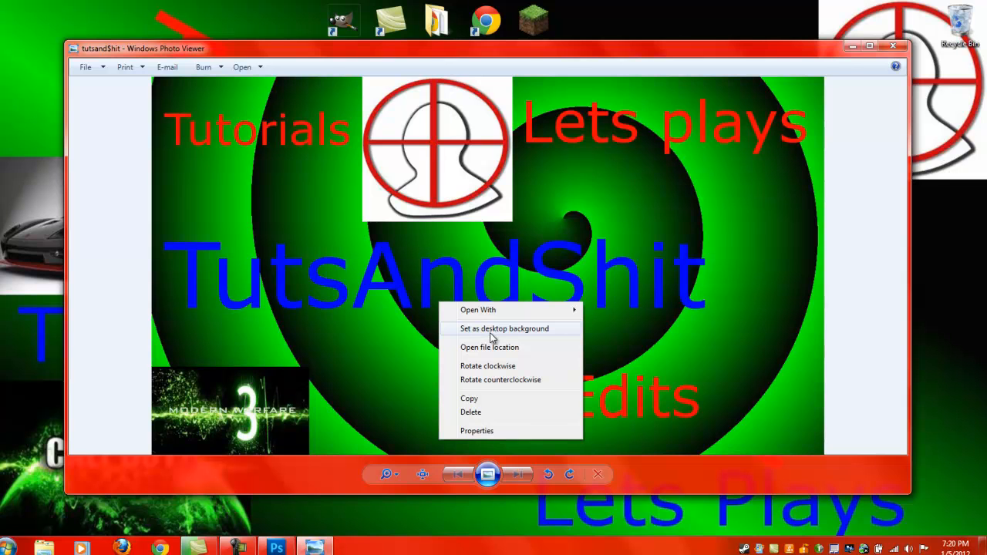
left_click(504, 328)
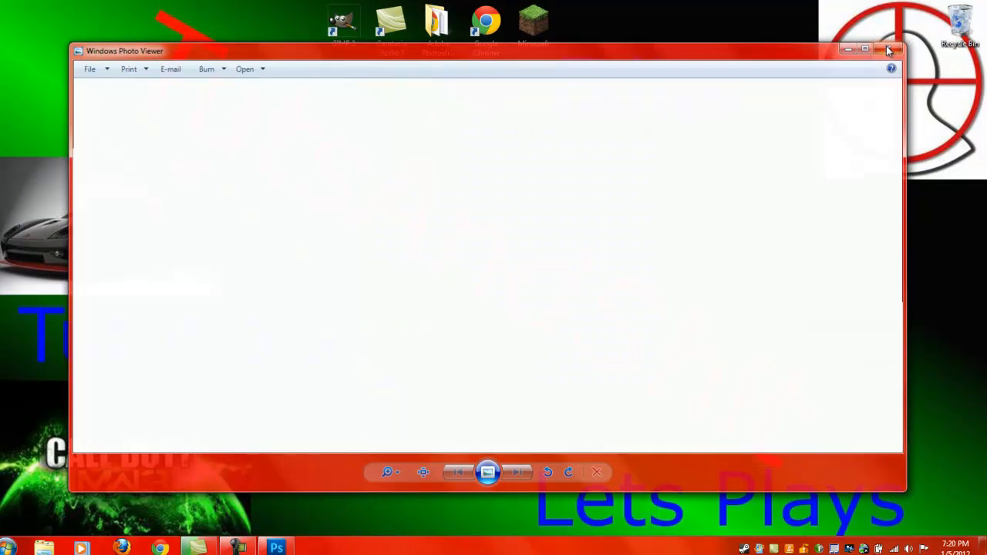
left_click(891, 49)
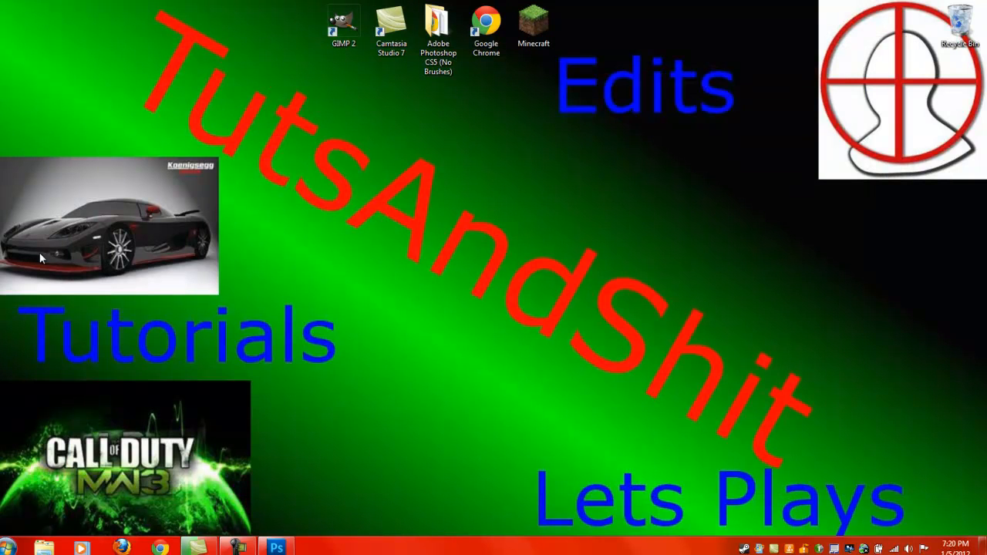
mouse_move(234, 284)
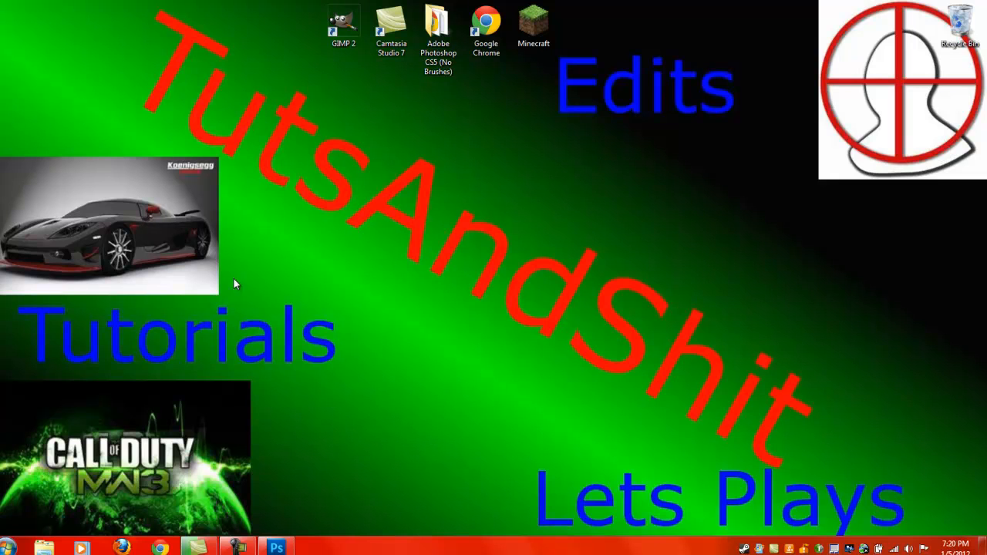
mouse_move(164, 77)
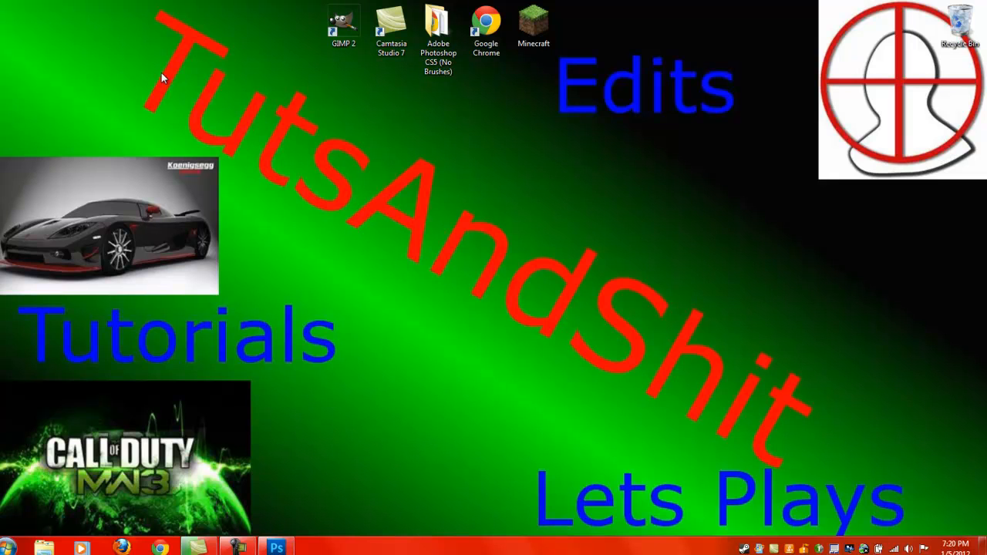
Launch GIMP from the desktop and load the tutsandShit.jpg picture.
left_click(342, 23)
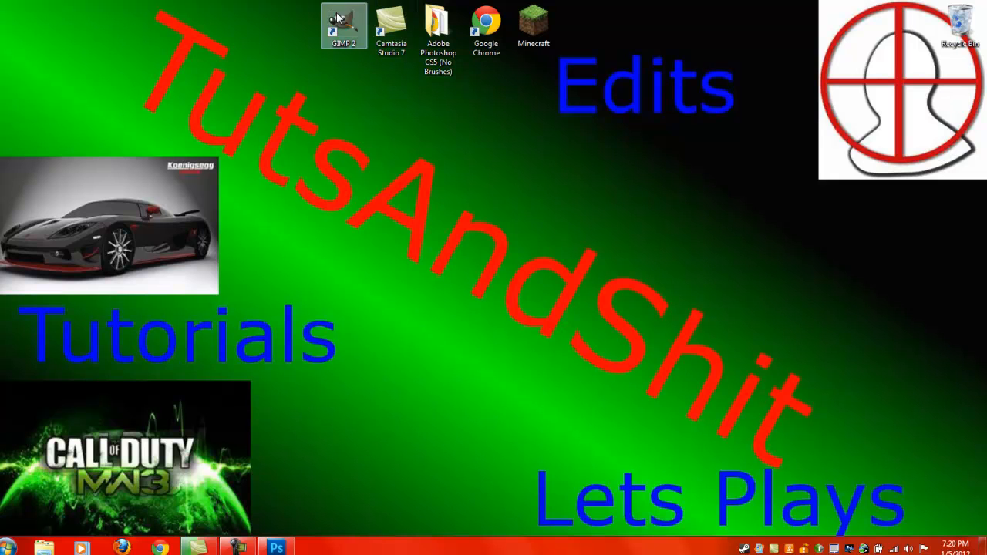
double_click(342, 25)
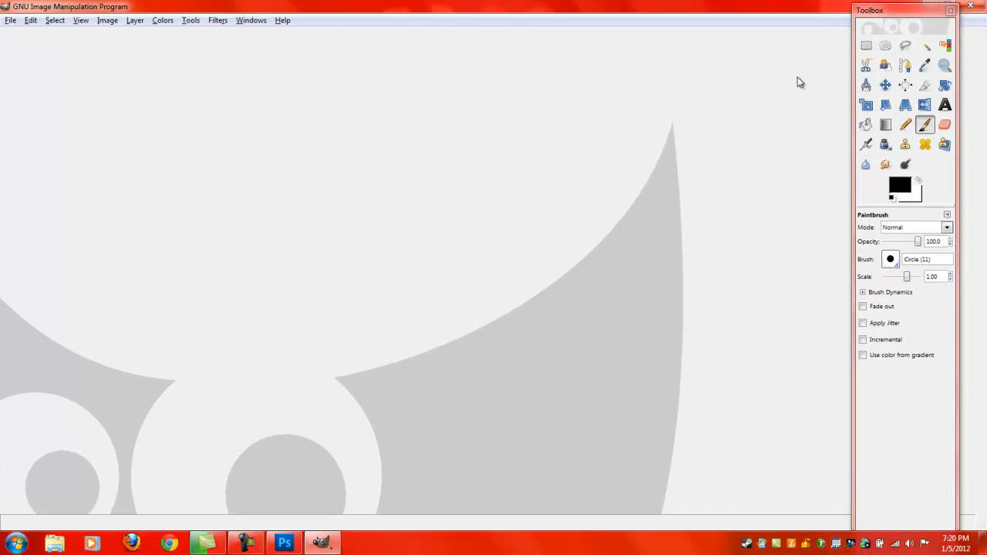
left_click(10, 20)
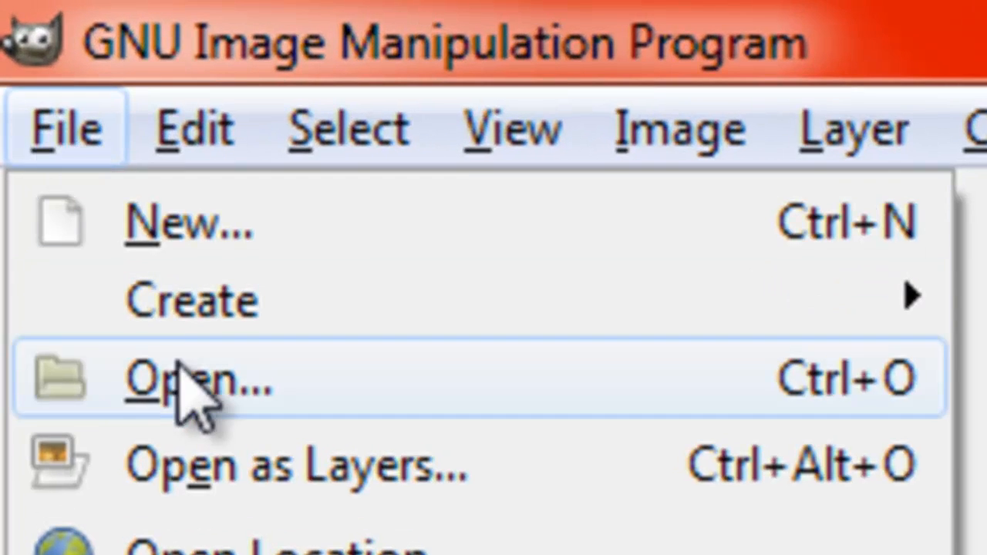
left_click(200, 378)
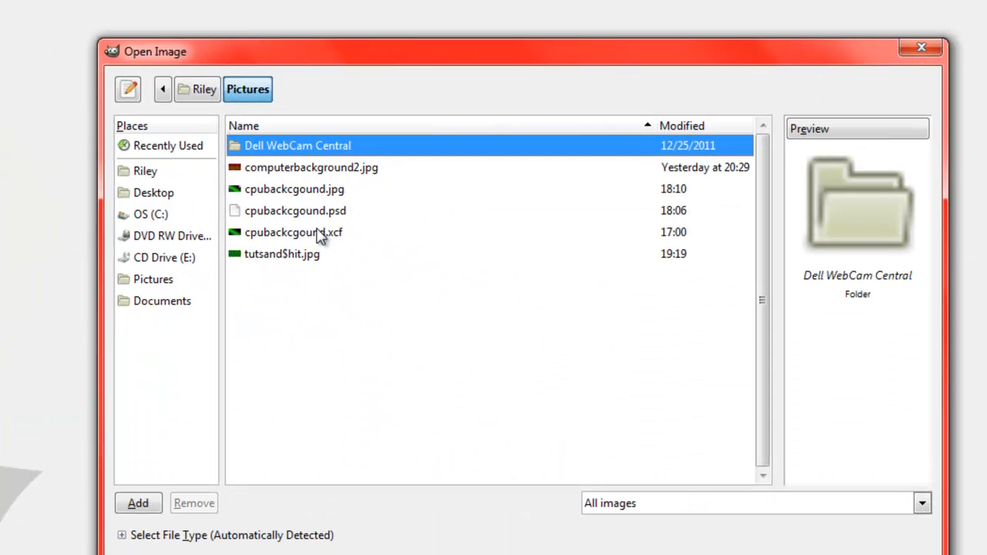
mouse_move(250, 171)
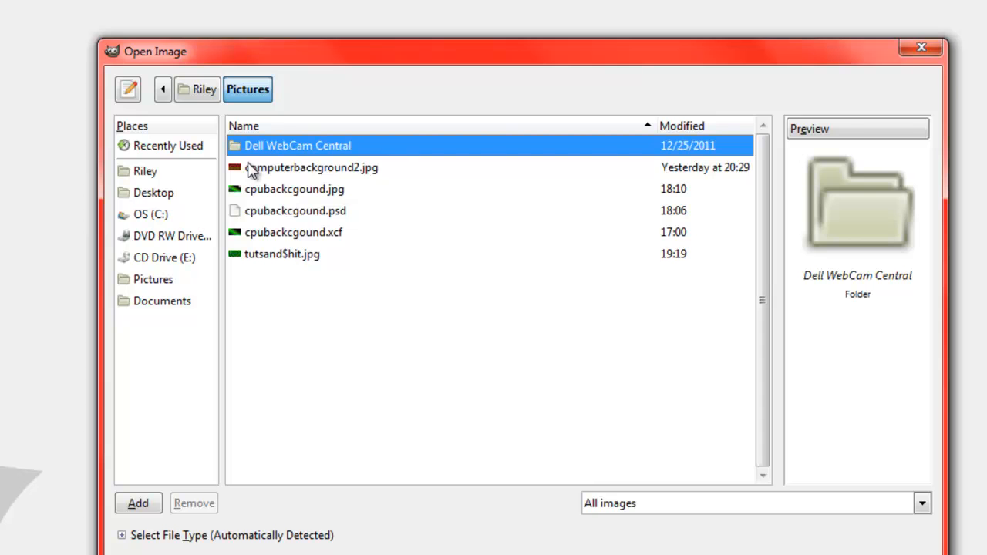
mouse_move(275, 256)
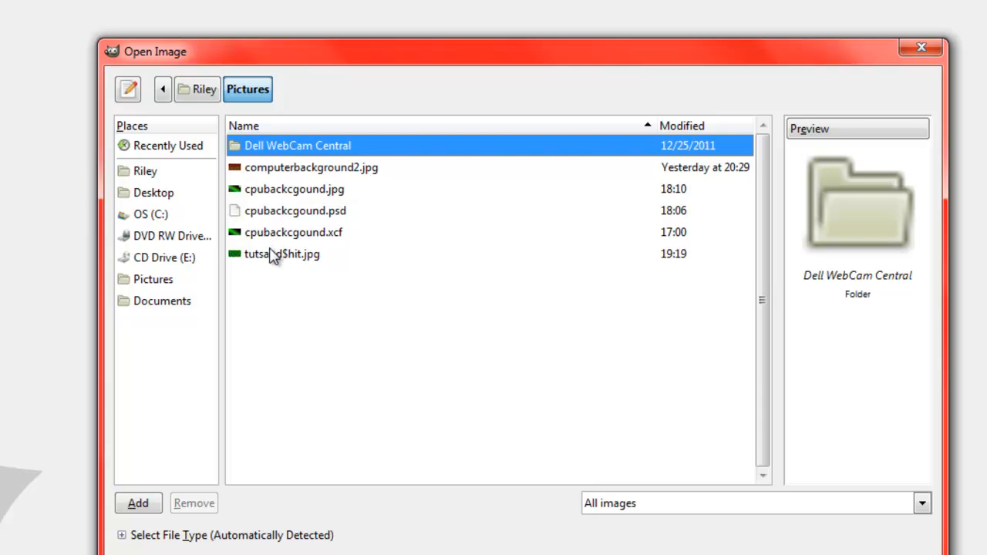
left_click(281, 253)
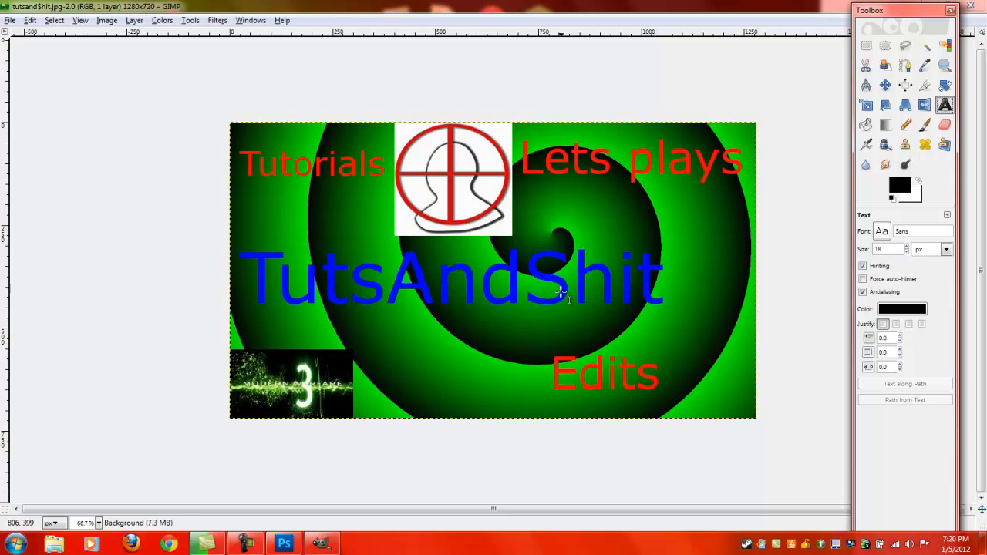
mouse_move(609, 191)
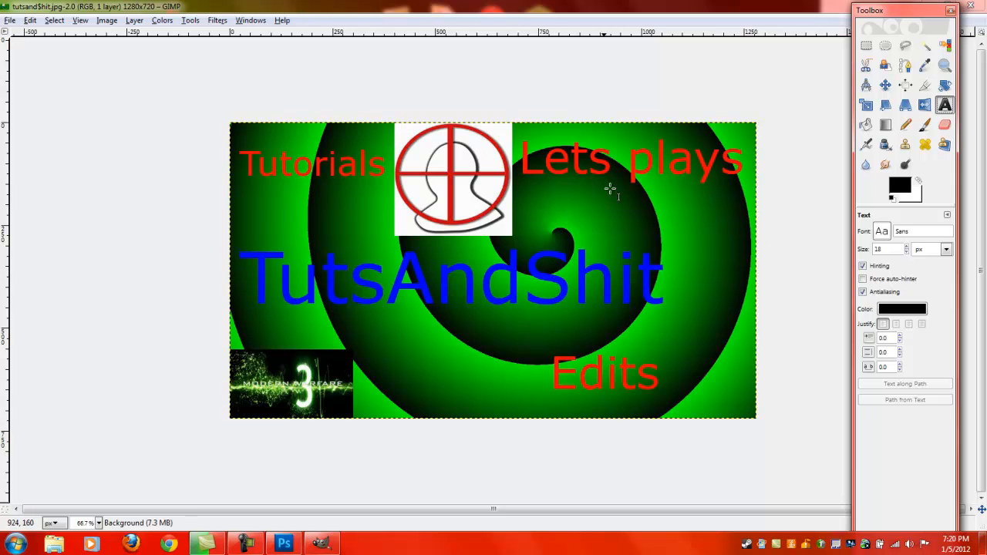
mouse_move(609, 191)
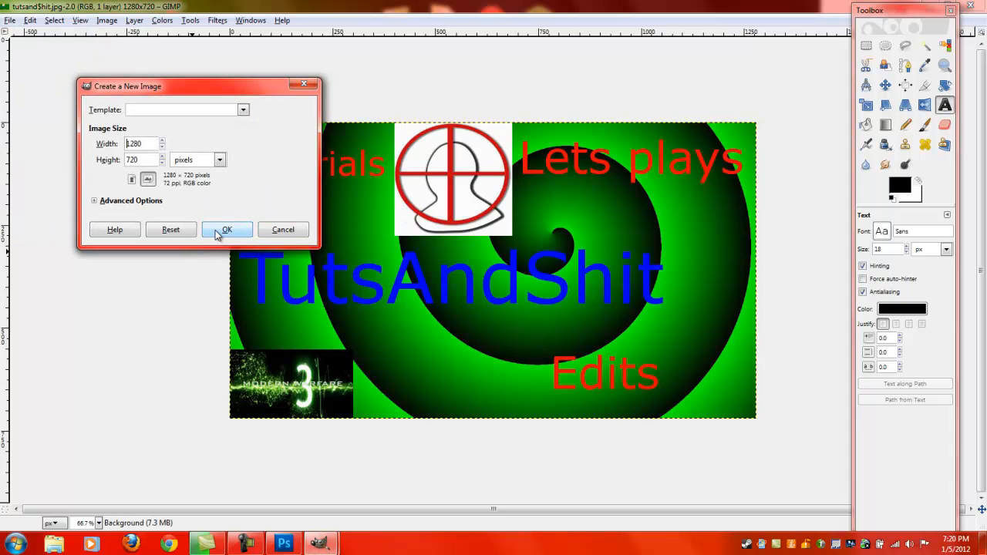
Create the 1280×720 image and add enlarged black placeholder text 'LKS'.
left_click(226, 228)
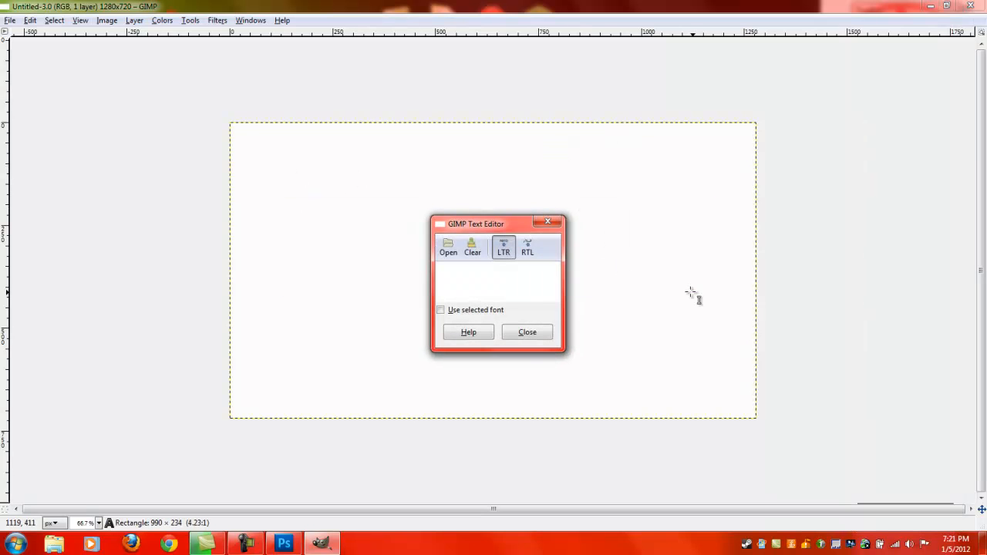
type("LKS")
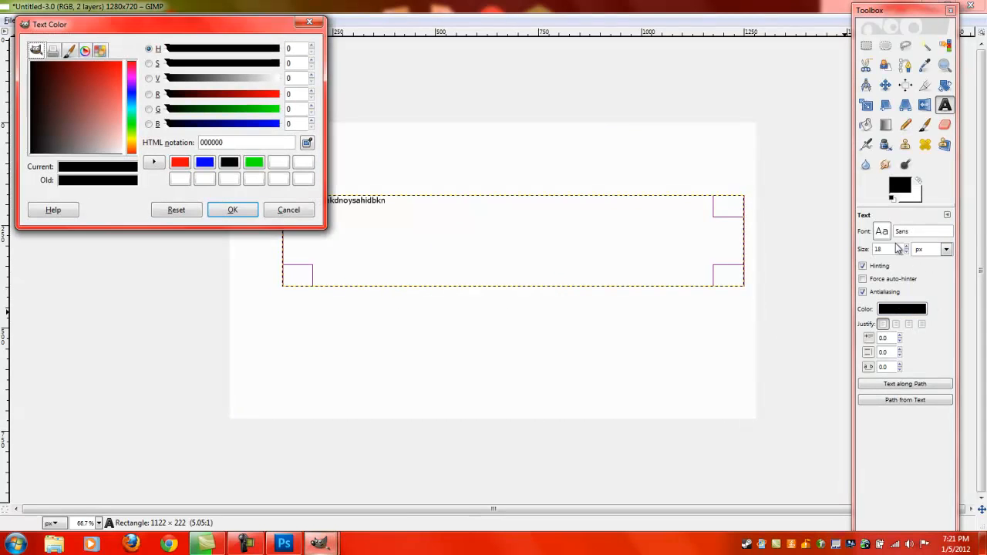
left_click(231, 209)
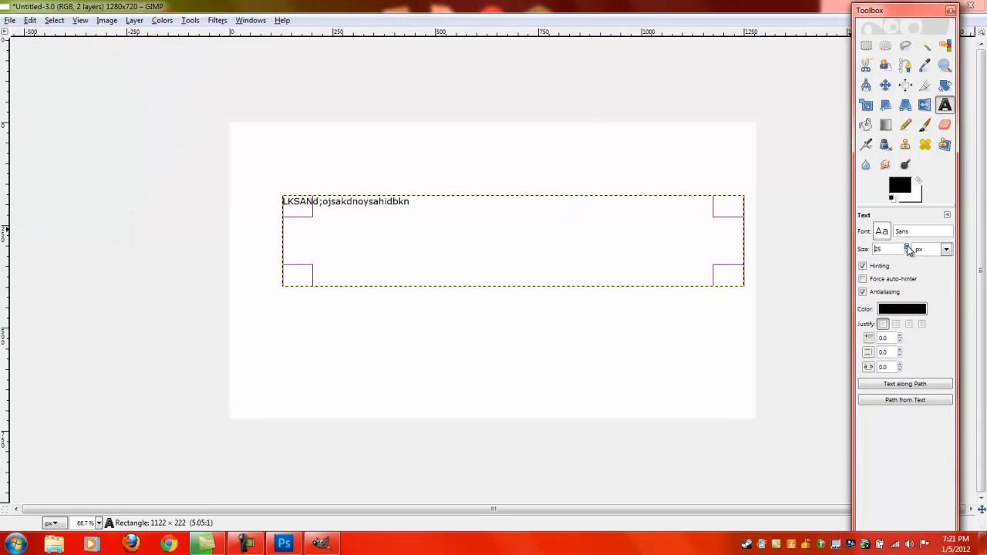
left_click(906, 246)
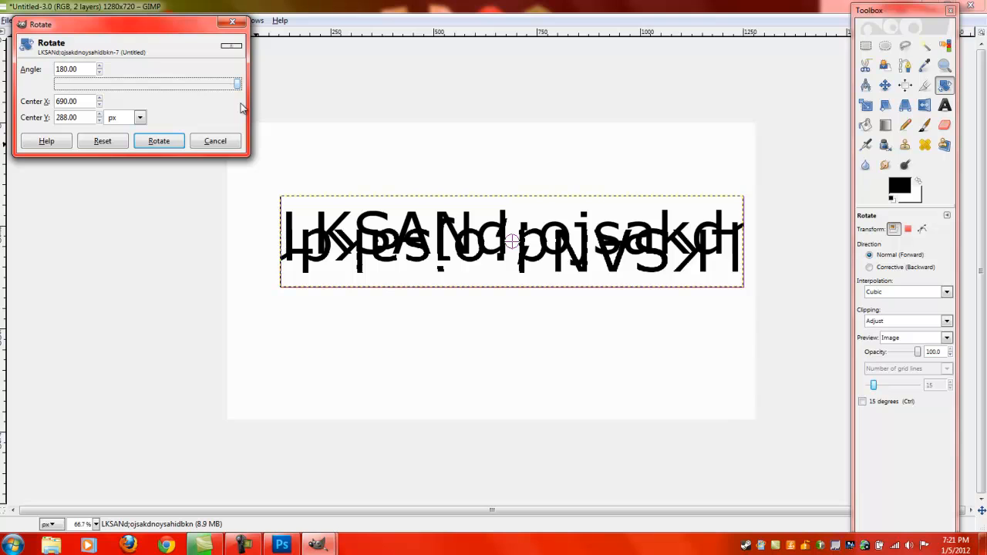
mouse_move(367, 235)
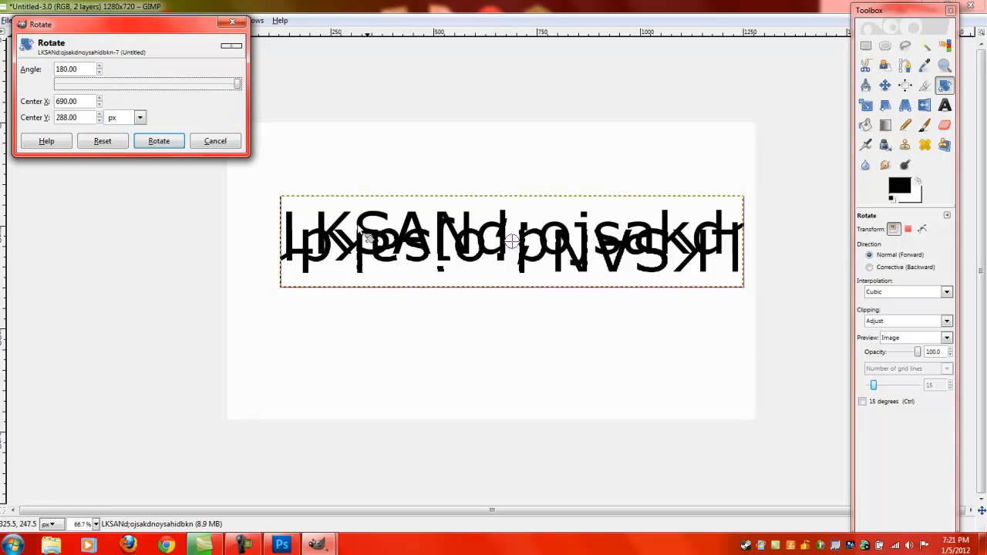
mouse_move(589, 191)
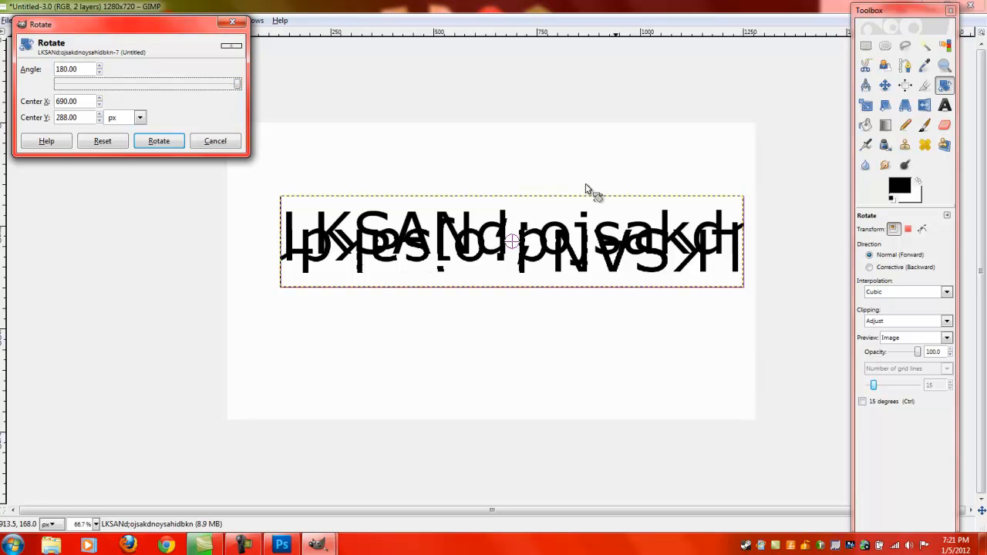
Apply a 180-degree rotation so the placeholder text sits upside down.
left_click(157, 140)
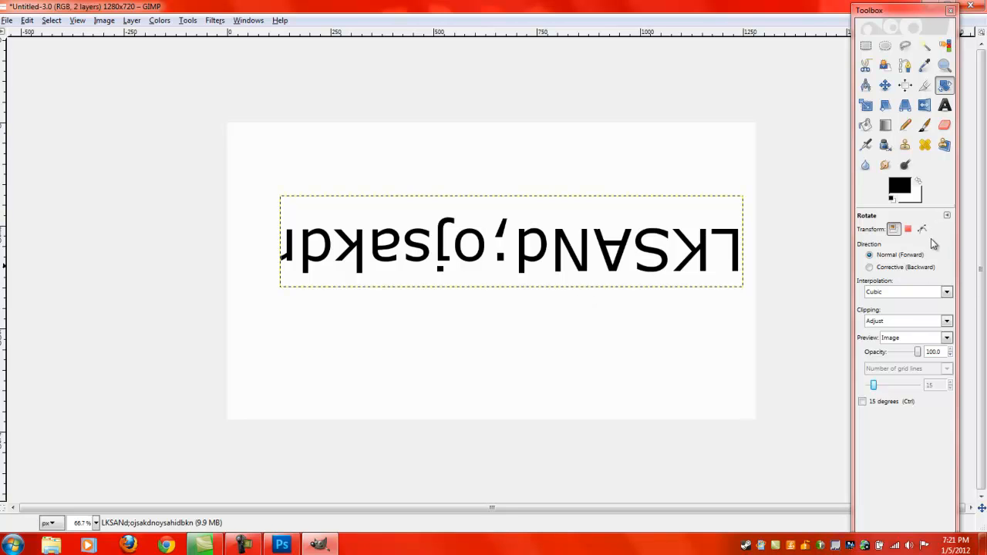
mouse_move(931, 243)
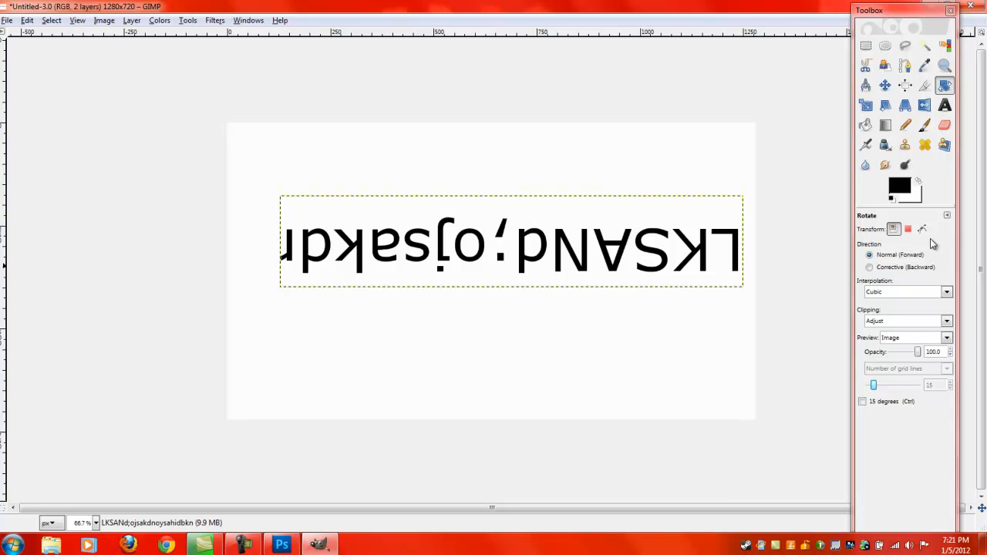
mouse_move(609, 293)
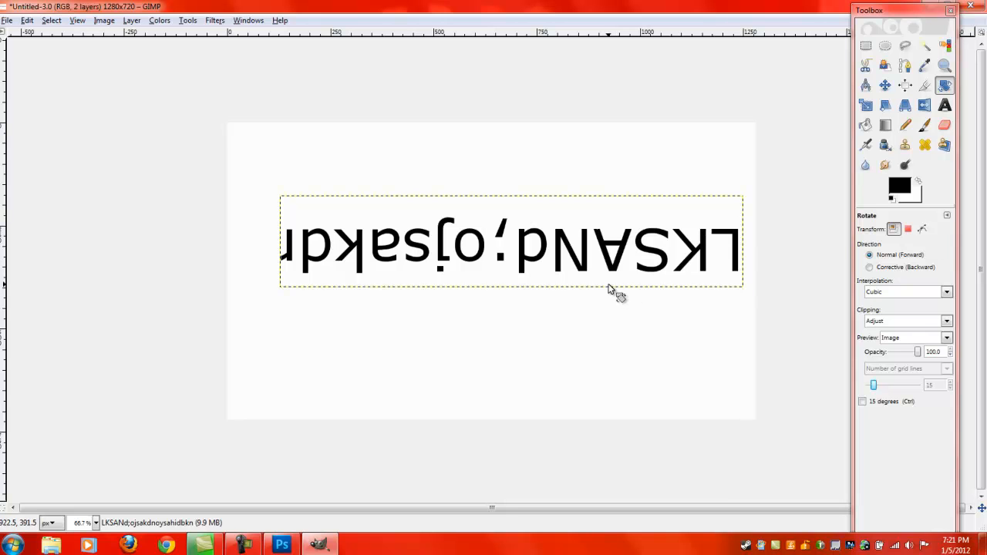
mouse_move(586, 281)
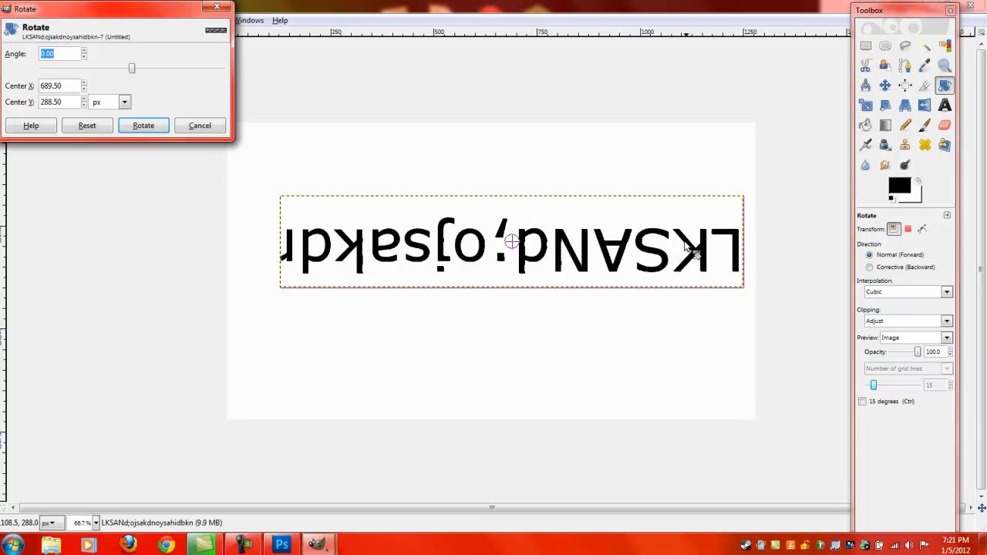
mouse_move(133, 70)
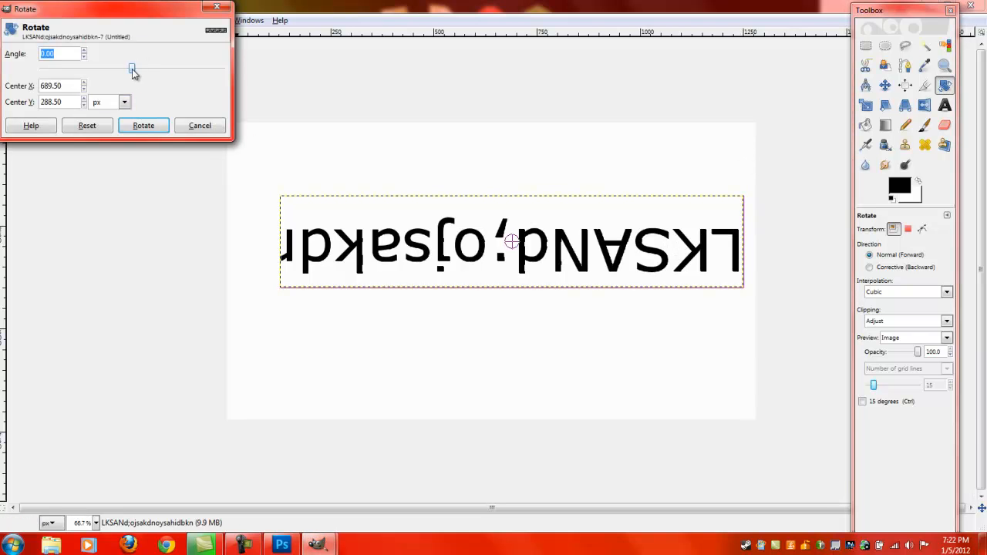
Rotate the text to about -152.8 degrees so it reads diagonally downward.
left_click_drag(132, 68, 43, 68)
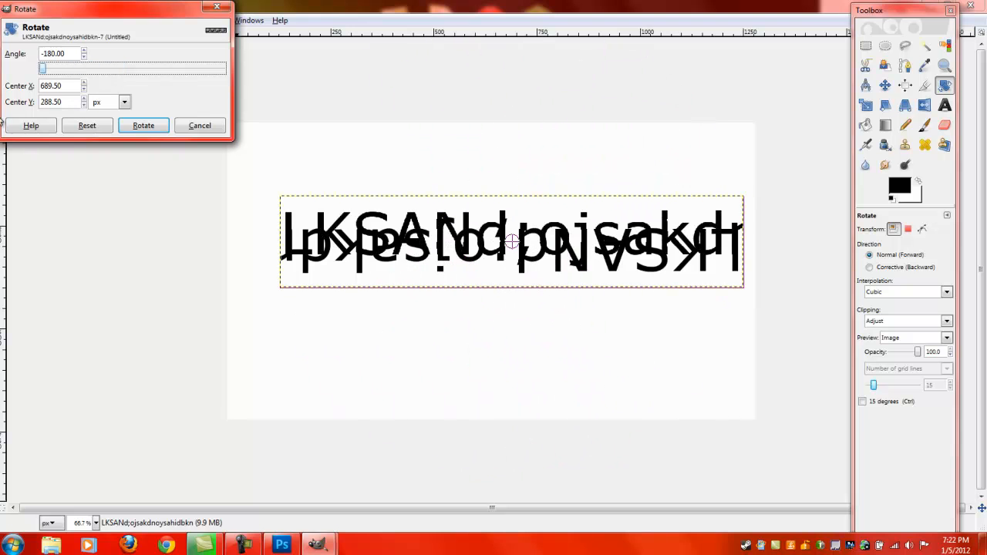
left_click_drag(44, 67, 58, 68)
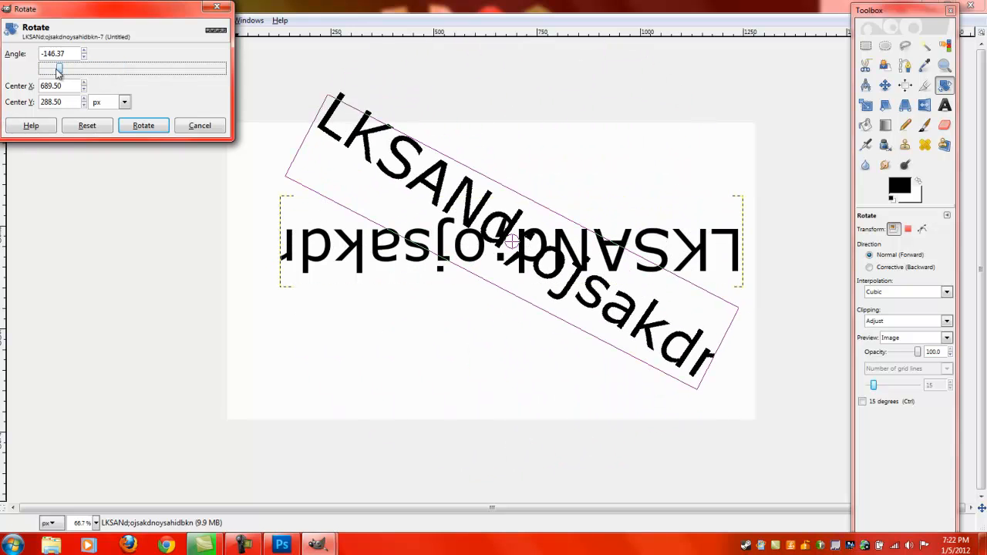
left_click_drag(58, 67, 54, 67)
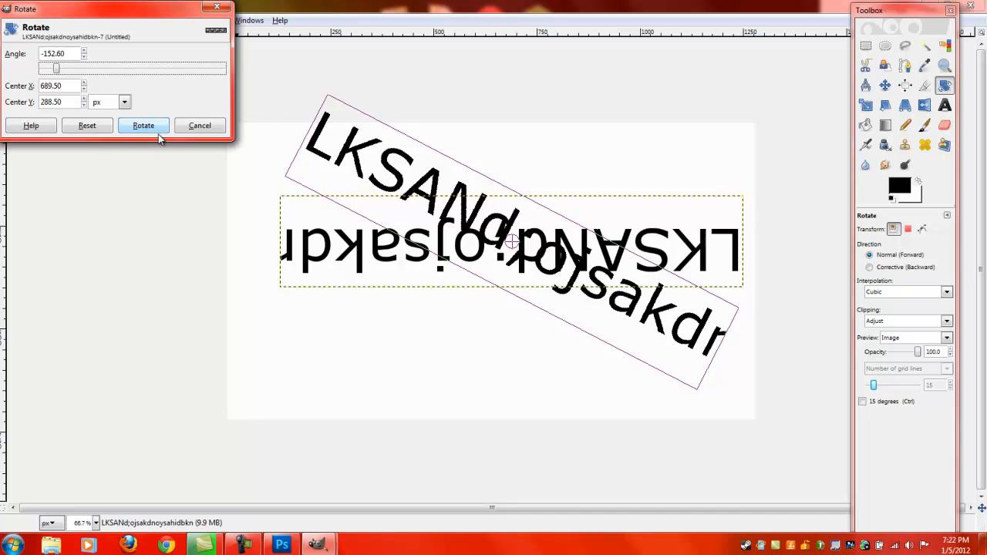
left_click(144, 125)
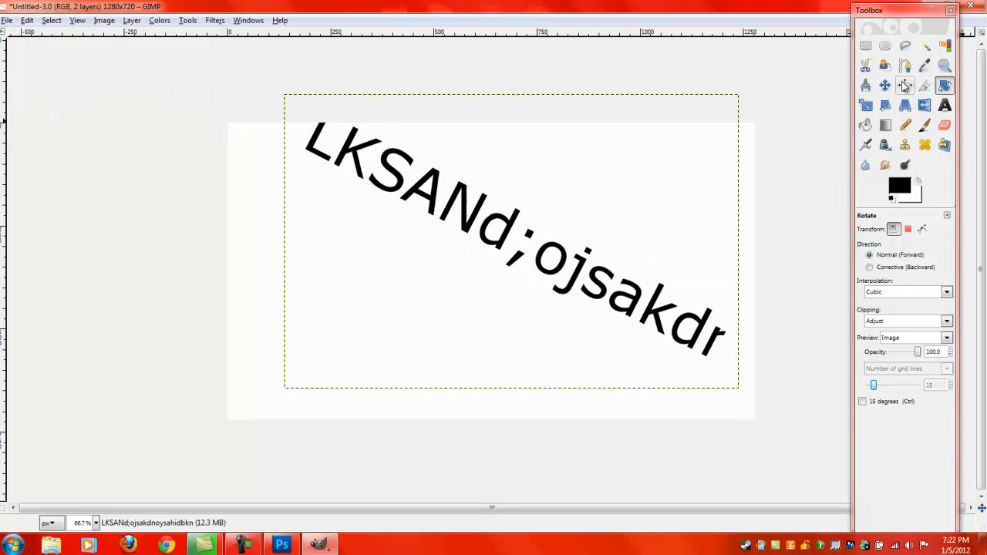
left_click(903, 86)
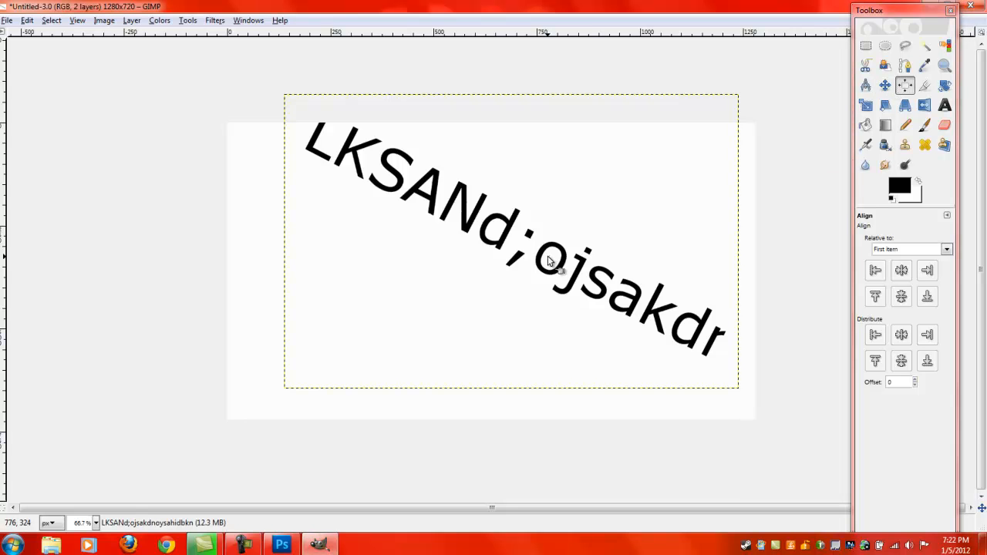
mouse_move(353, 133)
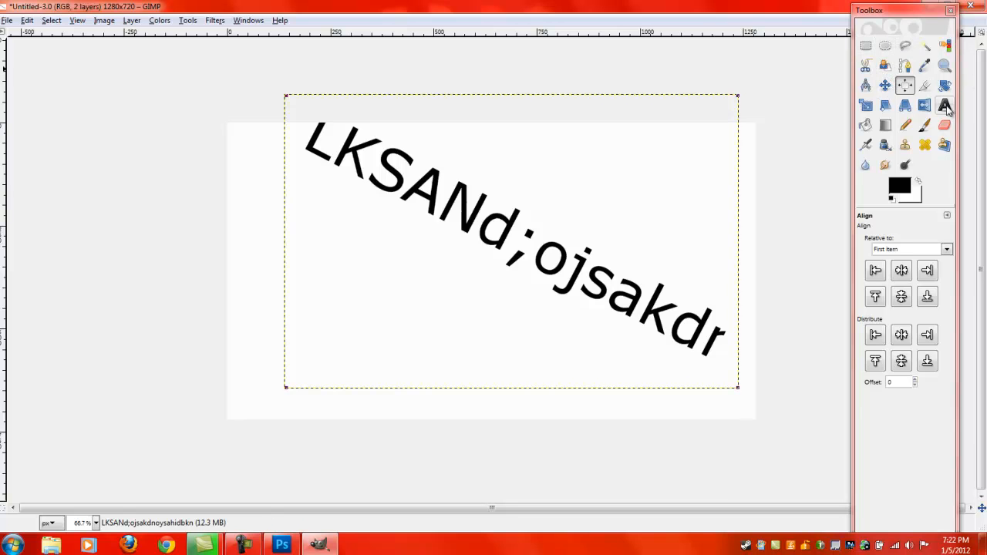
left_click(944, 105)
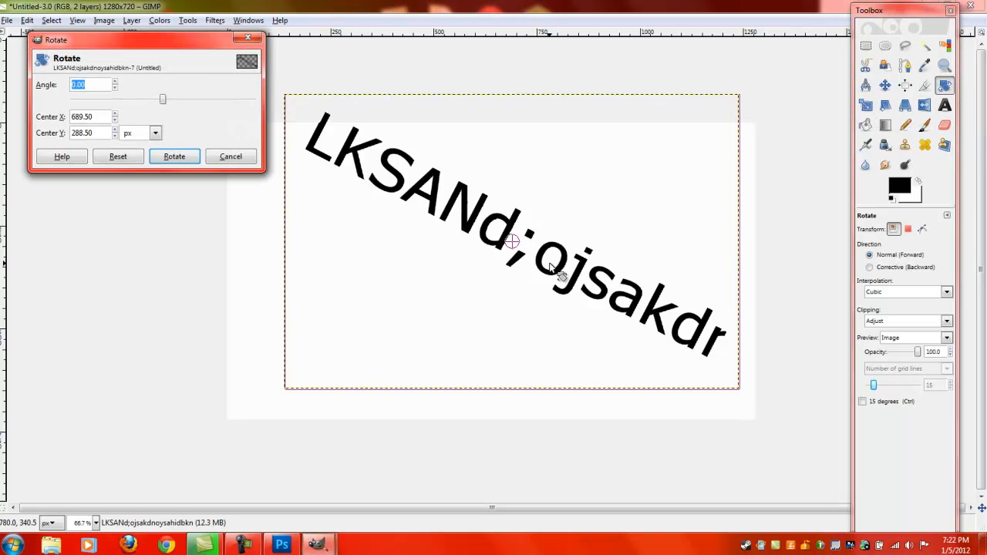
left_click_drag(512, 244, 475, 287)
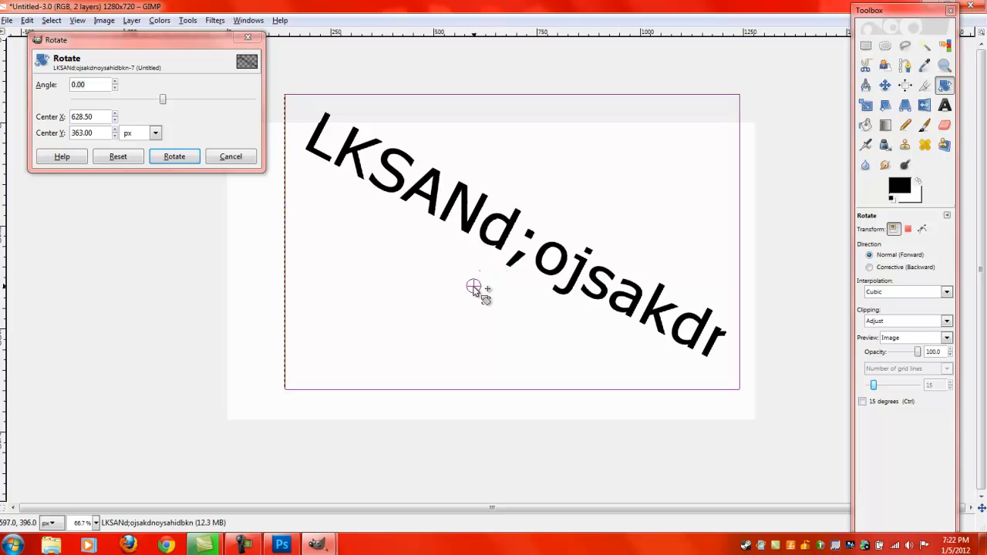
left_click_drag(475, 288, 524, 265)
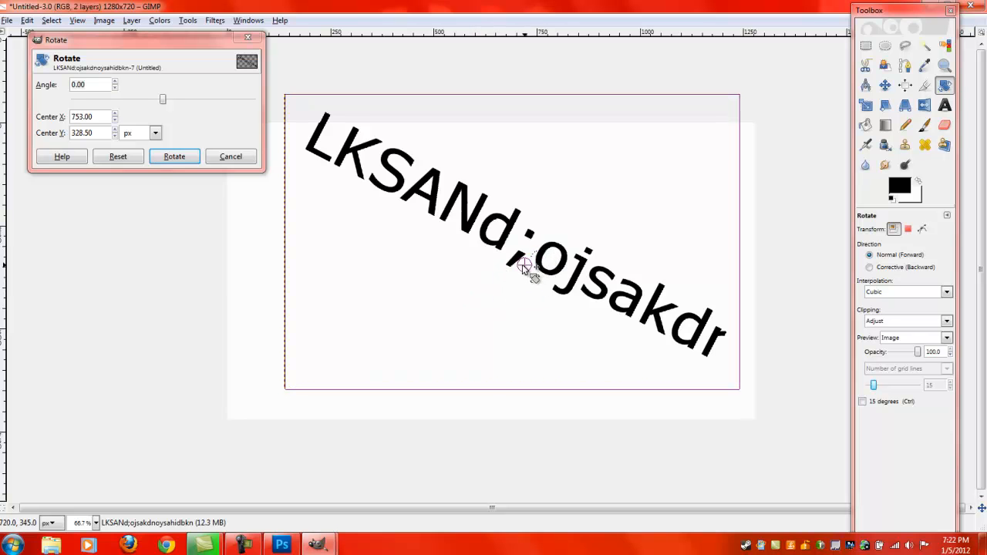
left_click_drag(524, 265, 493, 248)
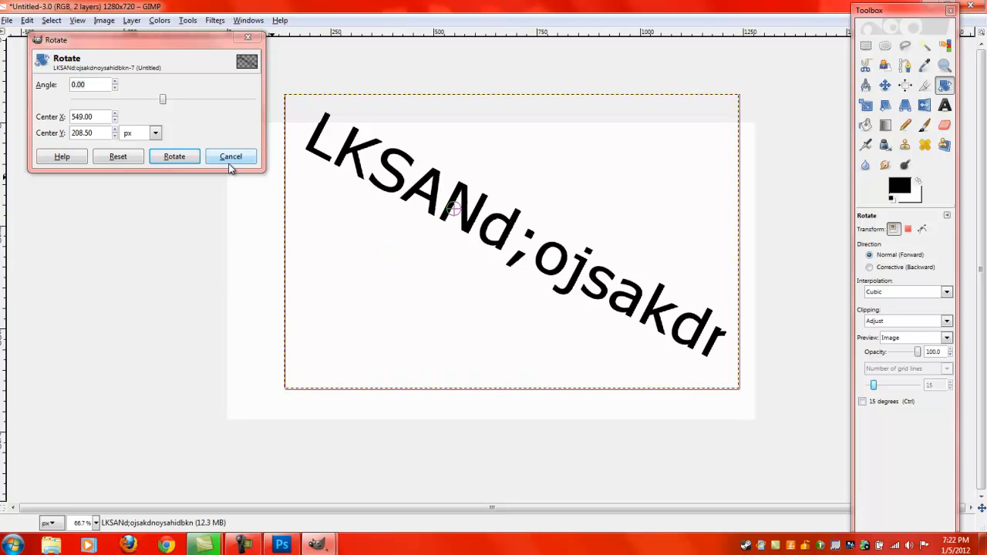
left_click(114, 121)
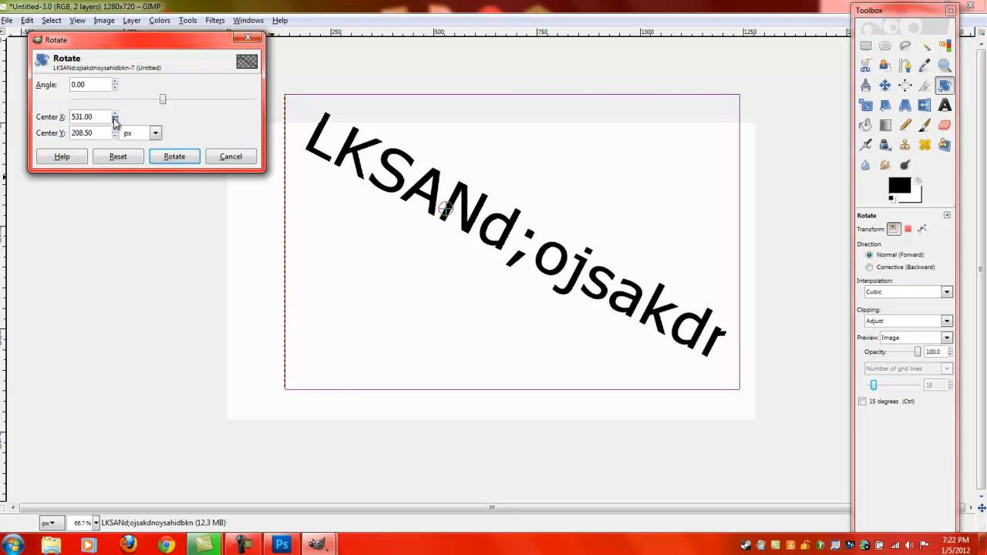
left_click(174, 156)
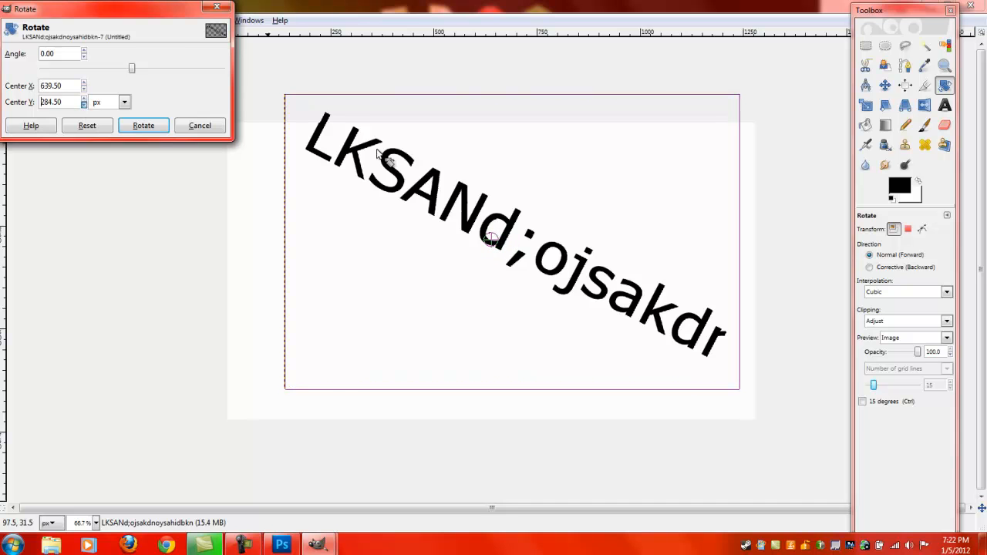
left_click(142, 125)
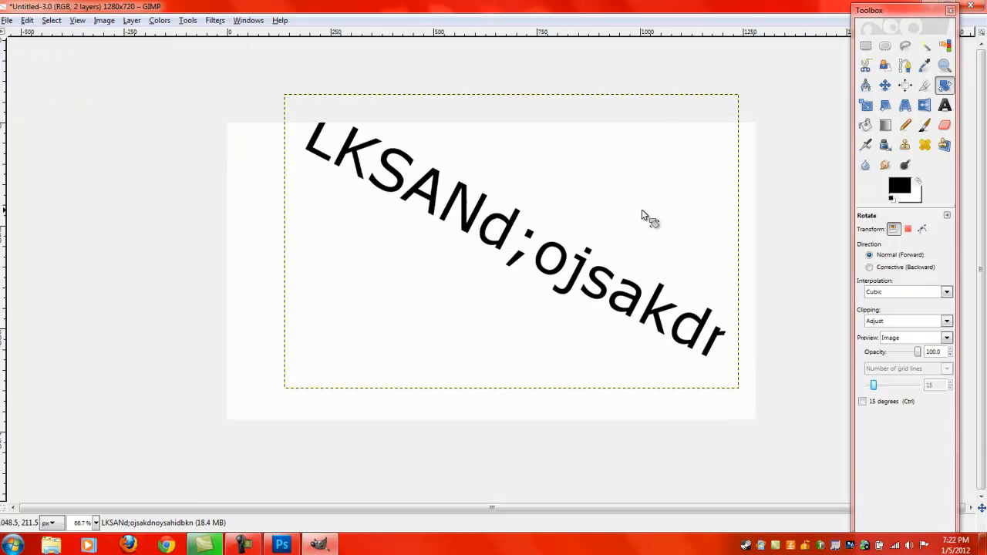
mouse_move(571, 278)
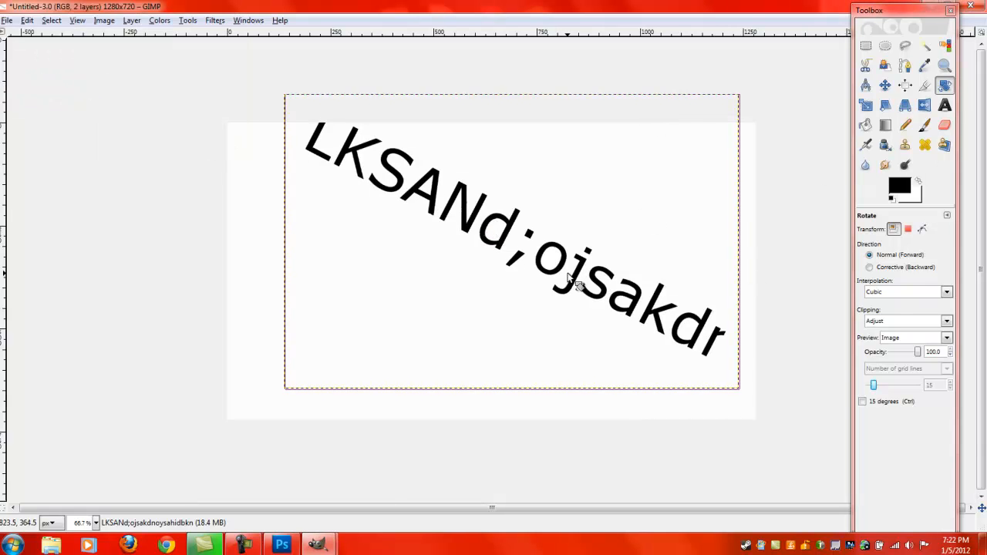
left_click(447, 319)
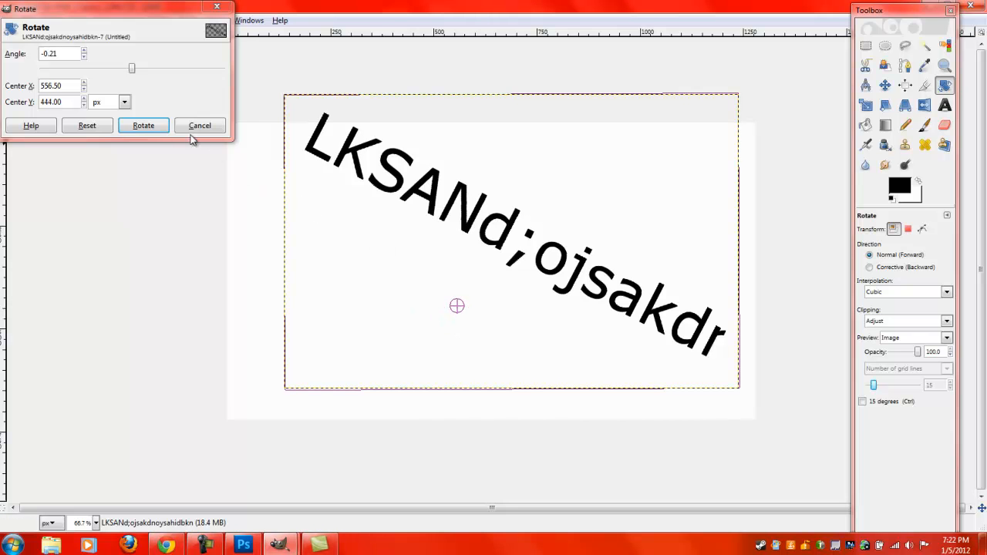
left_click(142, 124)
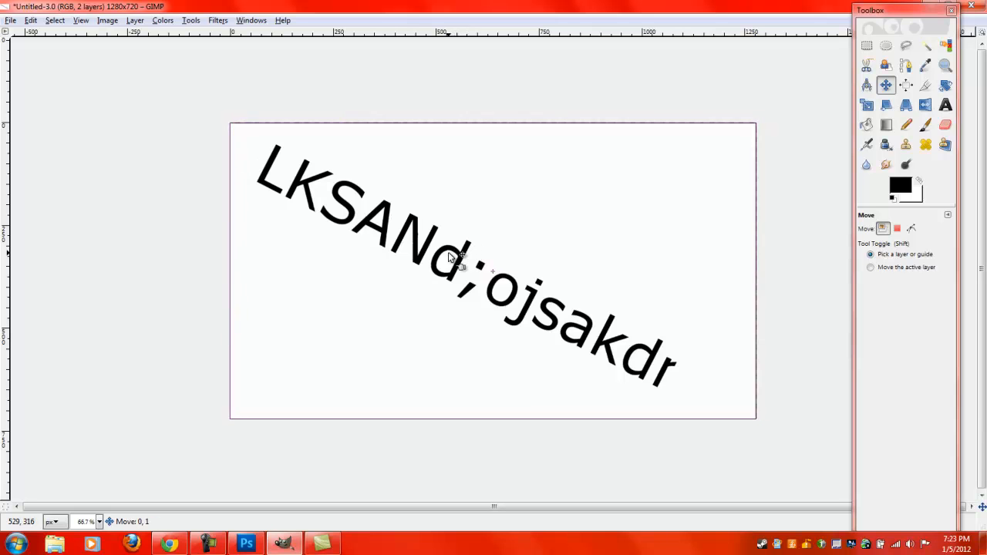
Drag the diagonal text up and right until its first letters pass the top edge.
left_click_drag(451, 259, 435, 247)
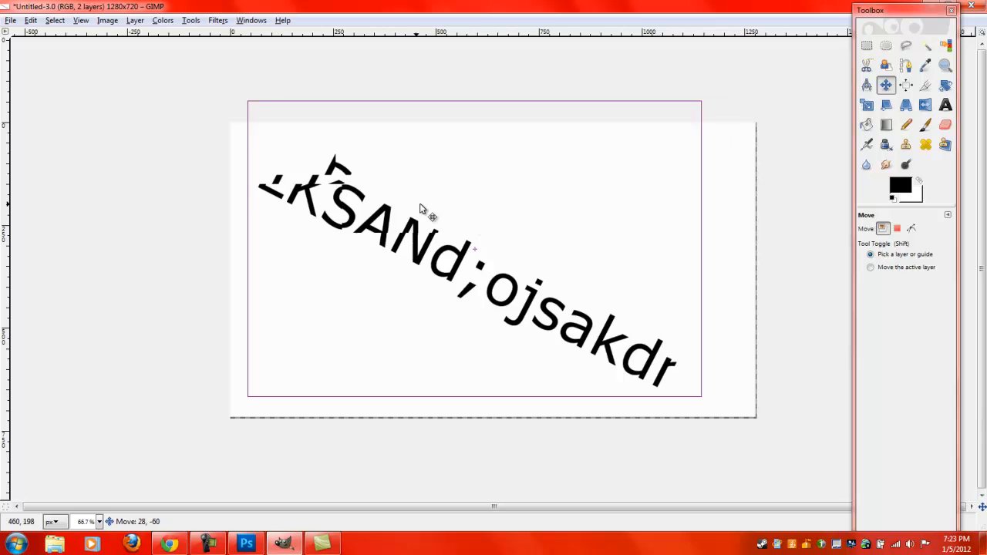
left_click_drag(420, 213, 398, 228)
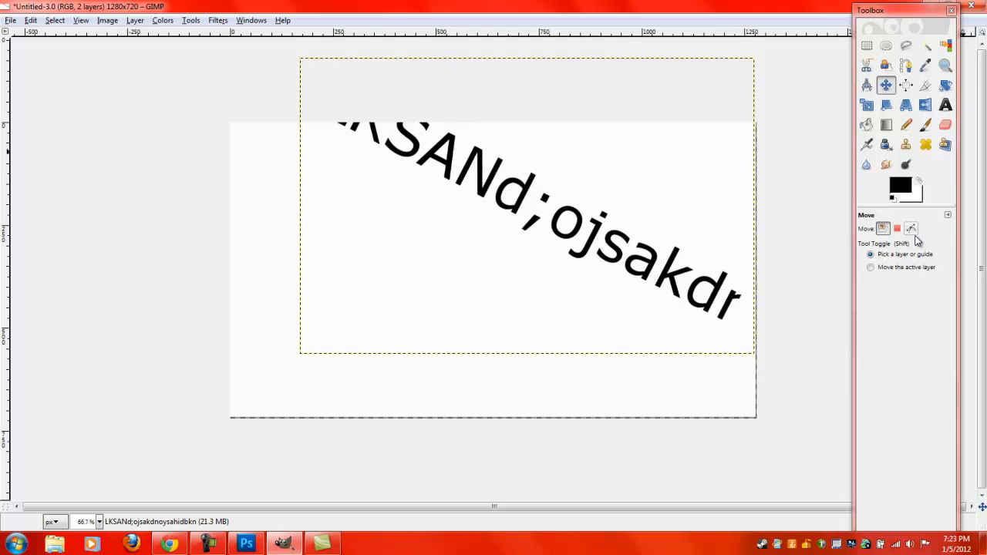
mouse_move(911, 228)
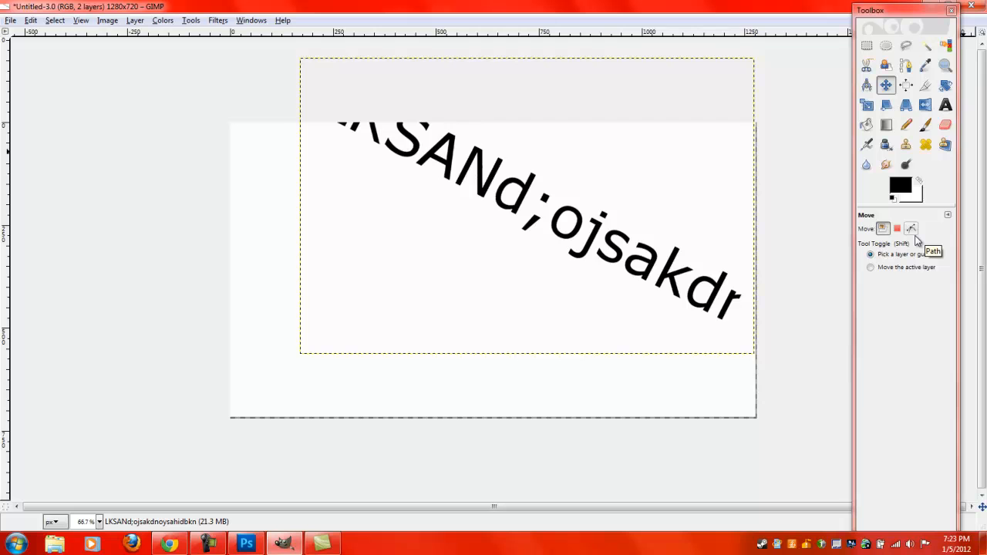
mouse_move(840, 279)
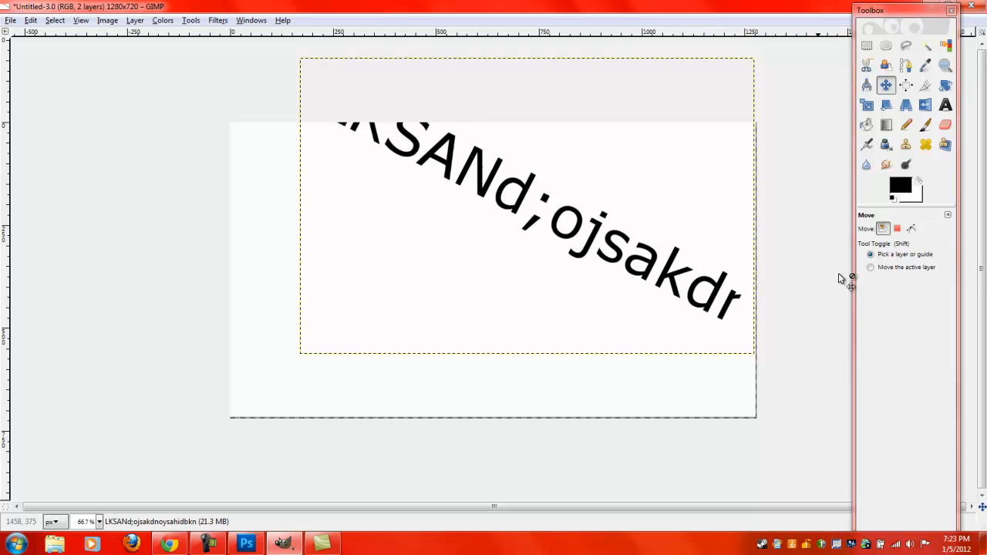